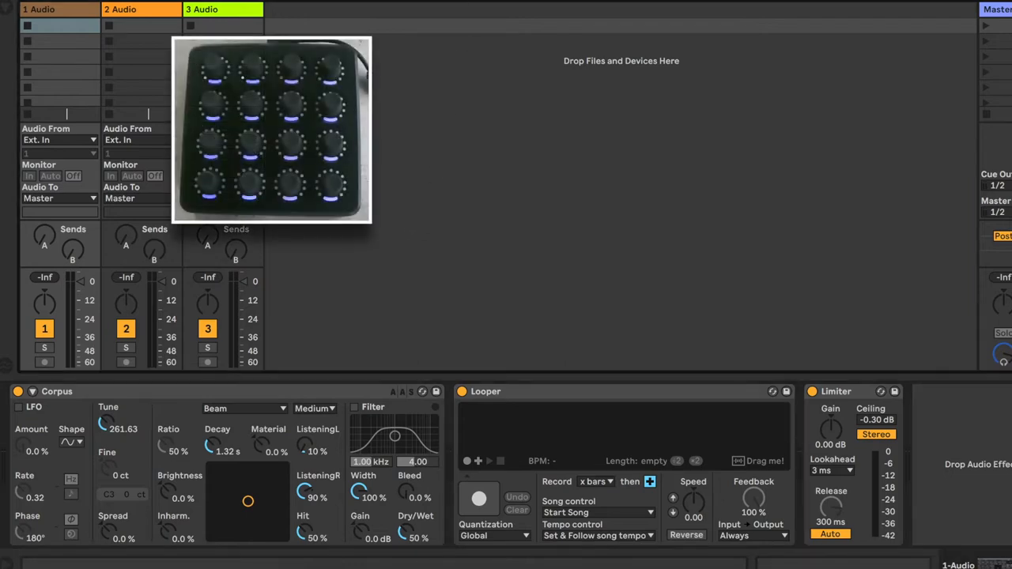
# Trigger Looper recording on tracks 1 and 2, then bring up track 3's devices
pyautogui.click(60, 9)
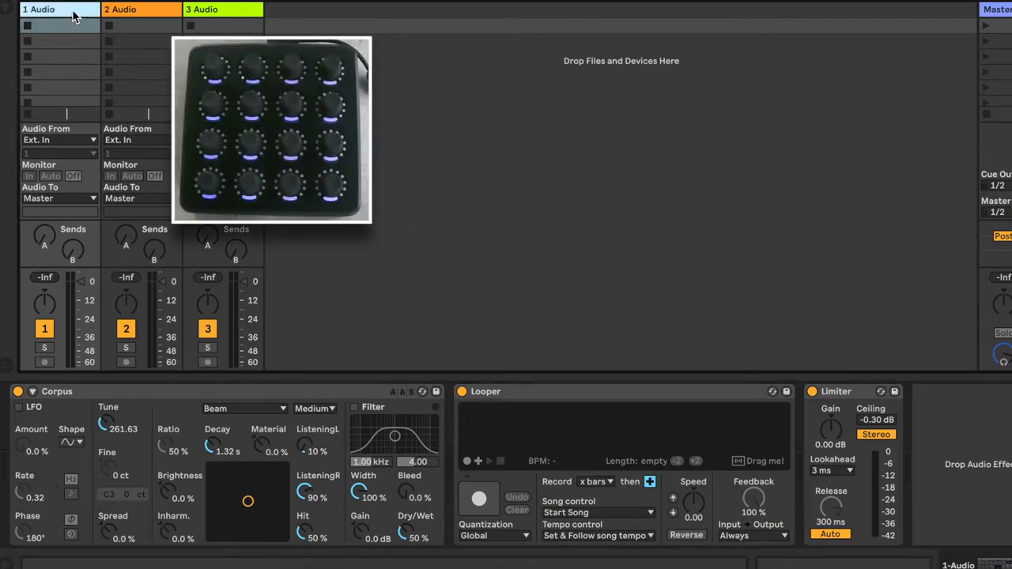
pyautogui.click(477, 498)
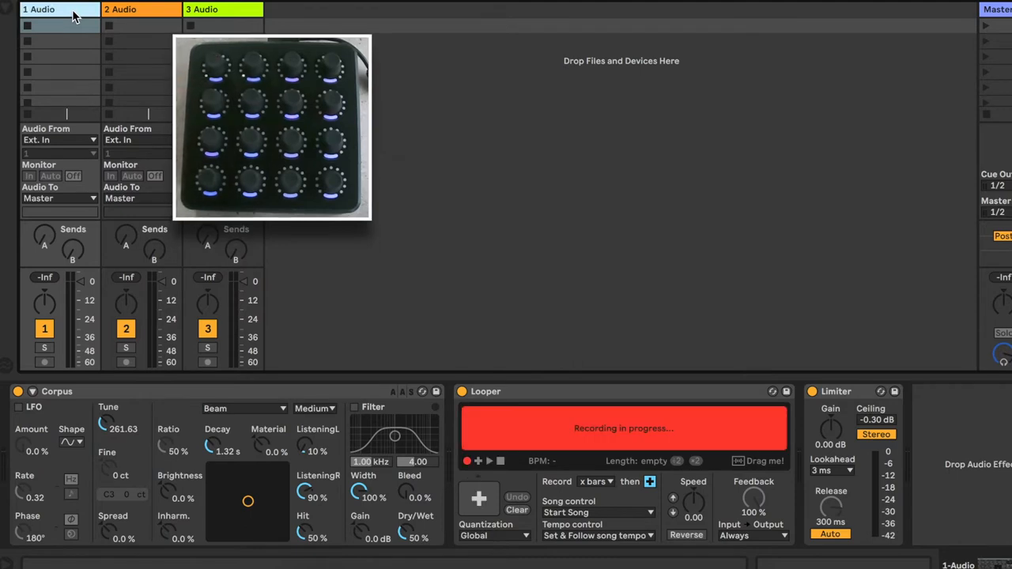
pyautogui.click(141, 10)
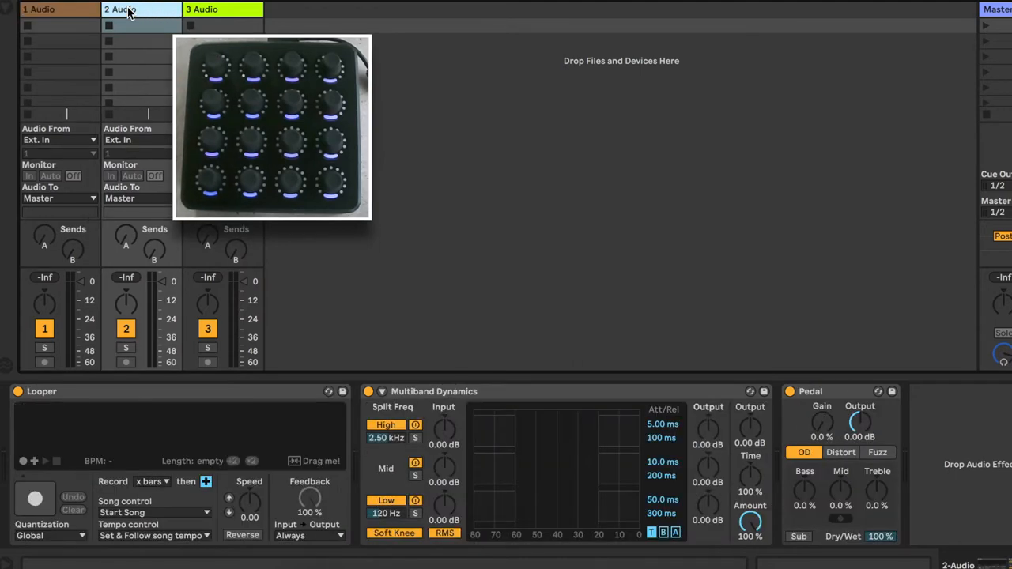
pyautogui.click(34, 498)
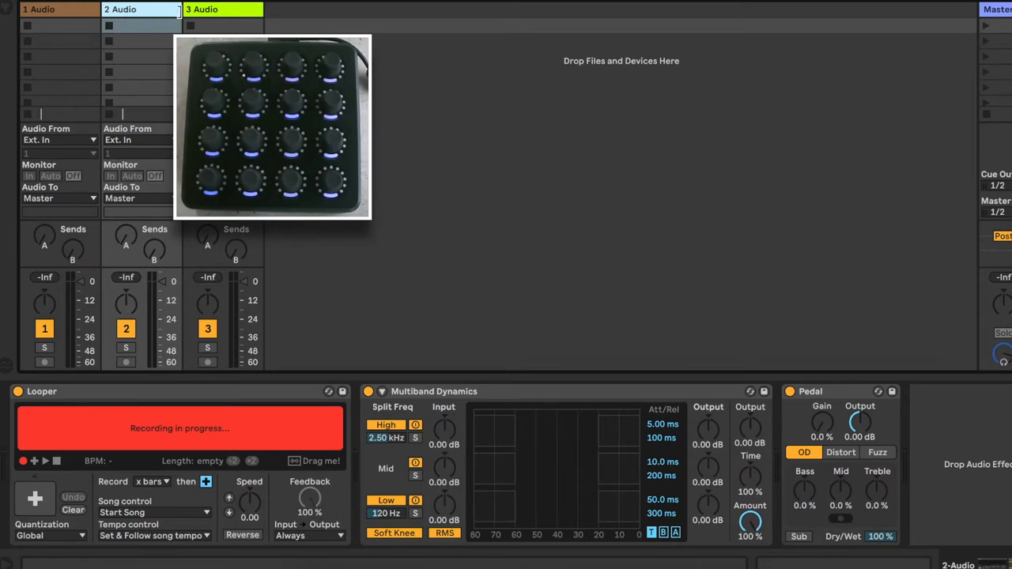
pyautogui.click(221, 10)
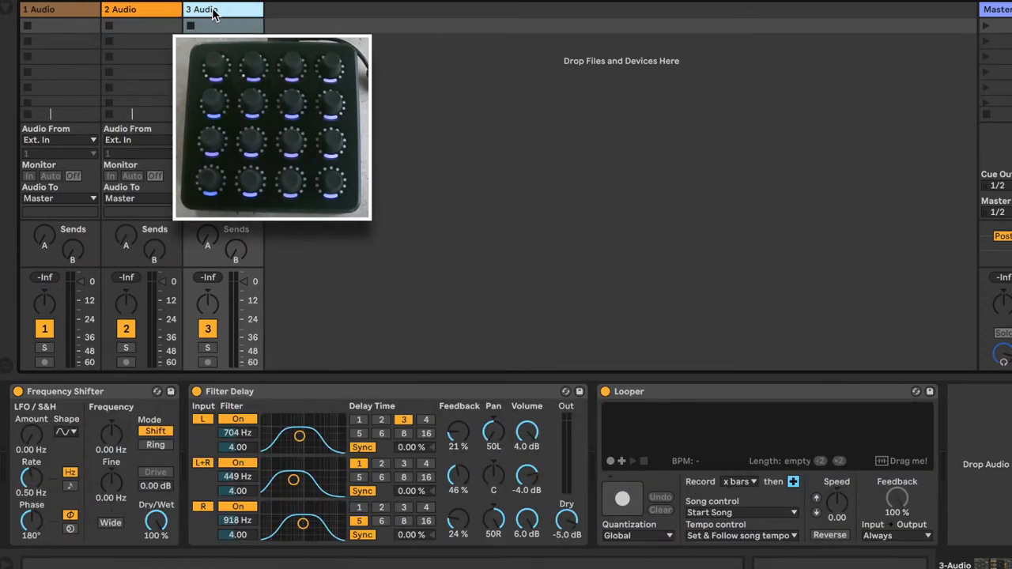
pyautogui.click(621, 498)
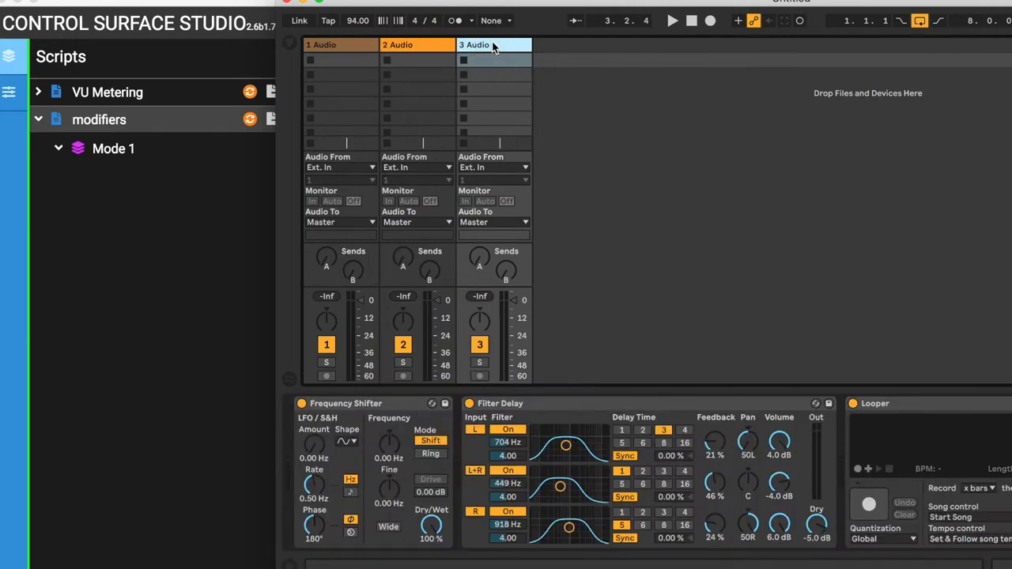
# Select the Looper device sitting after Frequency Shifter and Filter Delay on track 3
pyautogui.click(493, 44)
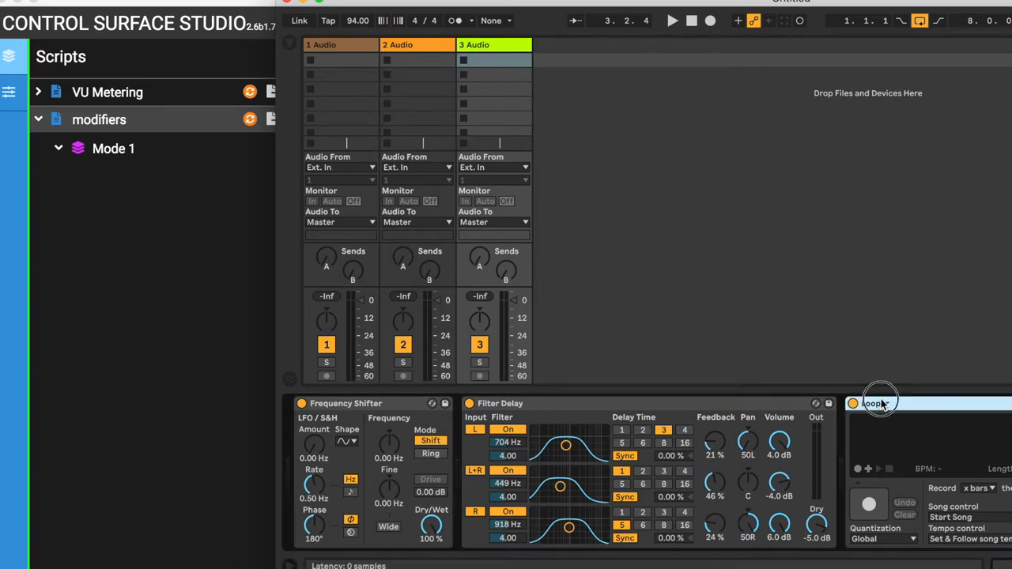
pyautogui.moveTo(810, 334)
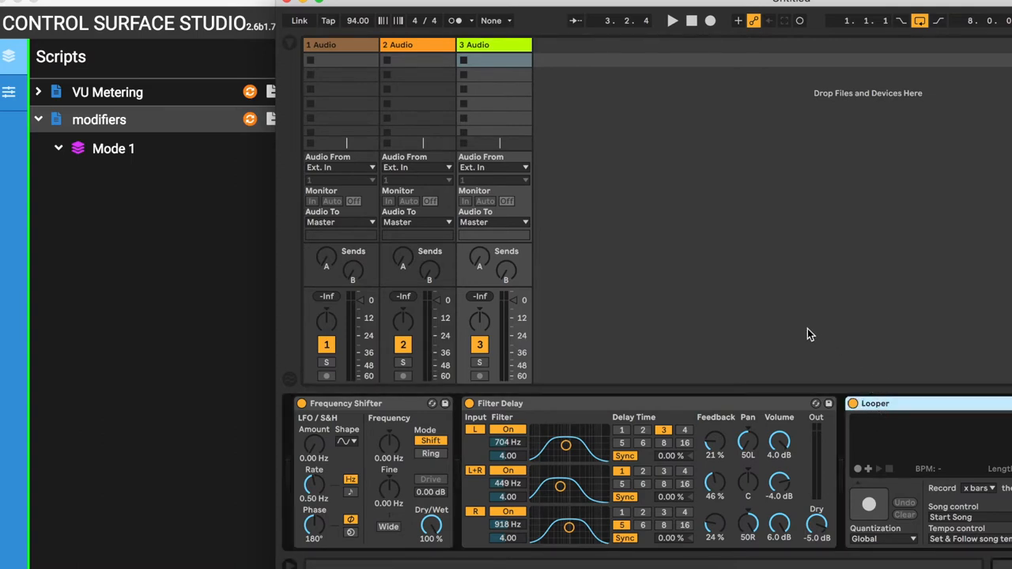
pyautogui.moveTo(269, 272)
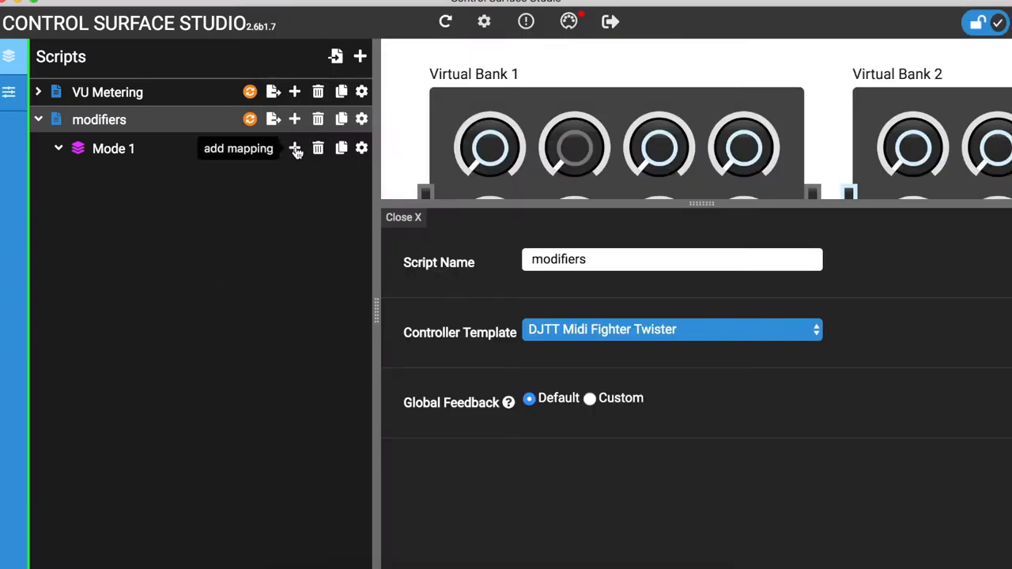
# Add Reaction 1 to Mode 1 listening for Song > 'selected track' has changed
pyautogui.click(294, 148)
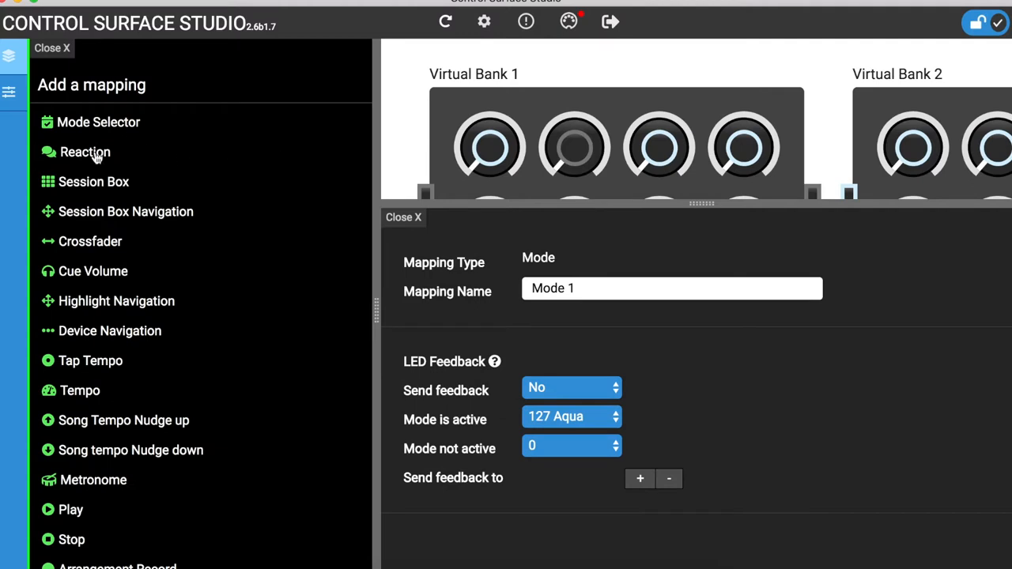
pyautogui.click(85, 152)
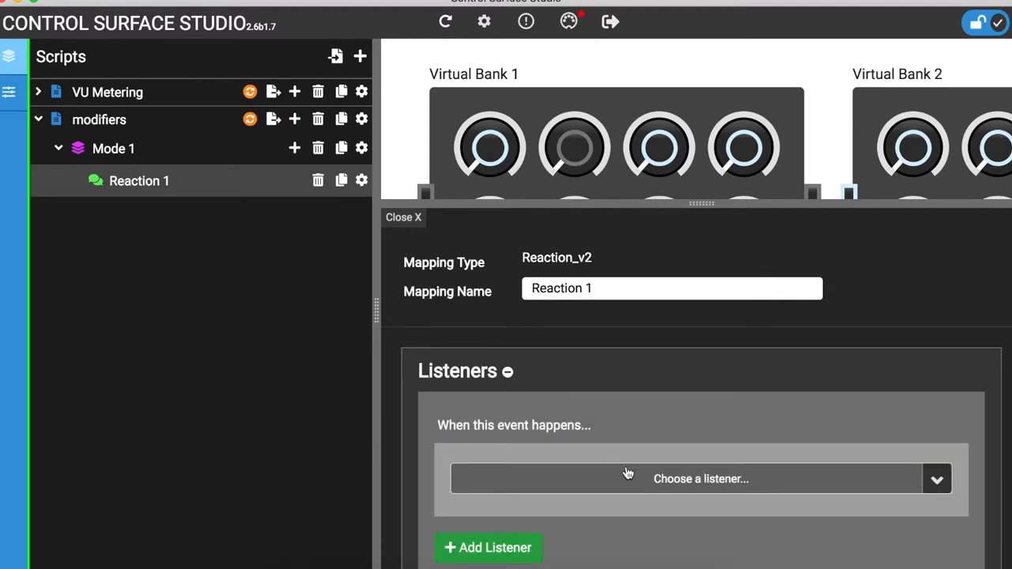
pyautogui.click(700, 478)
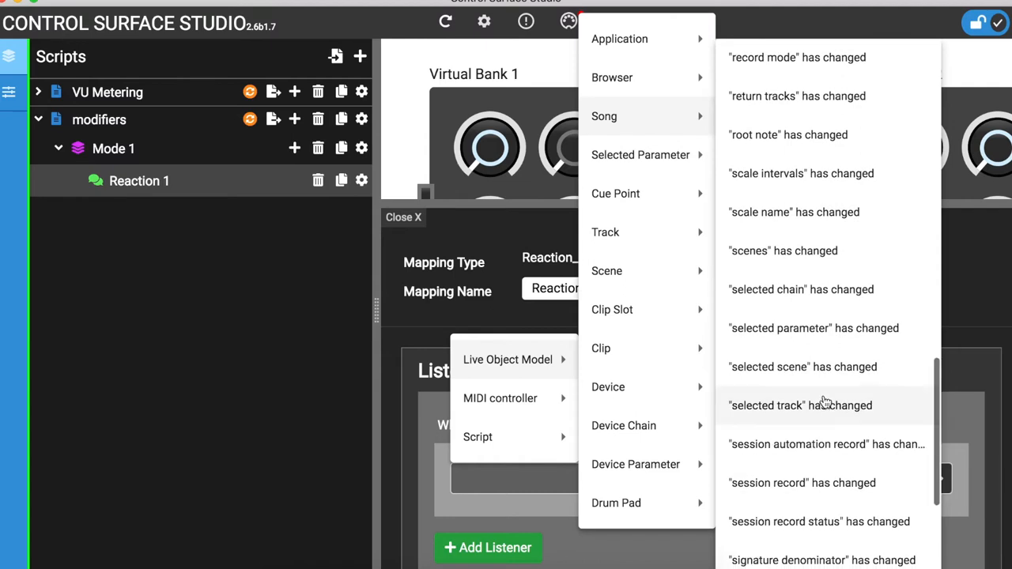
pyautogui.click(800, 405)
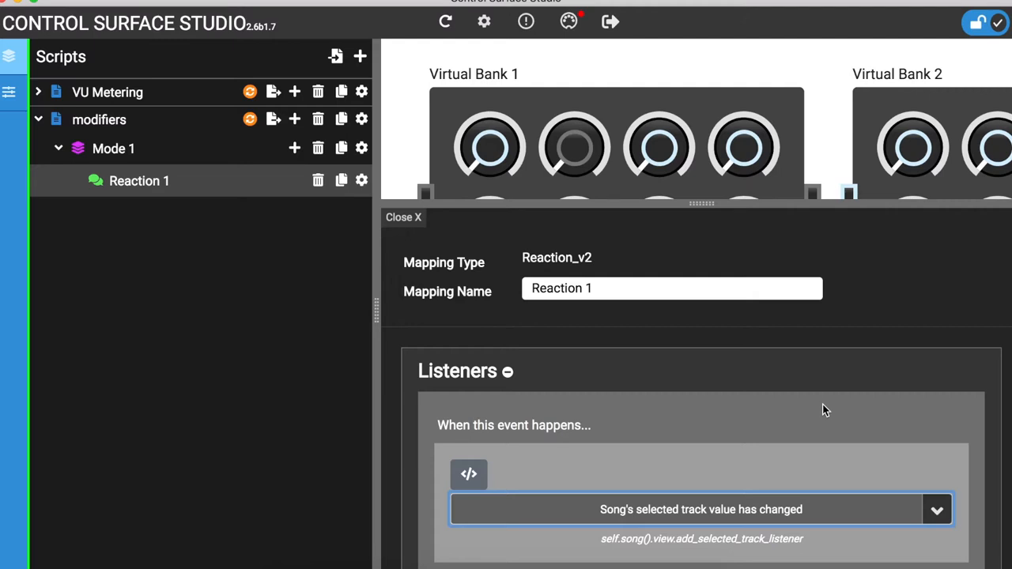
pyautogui.scroll(-3)
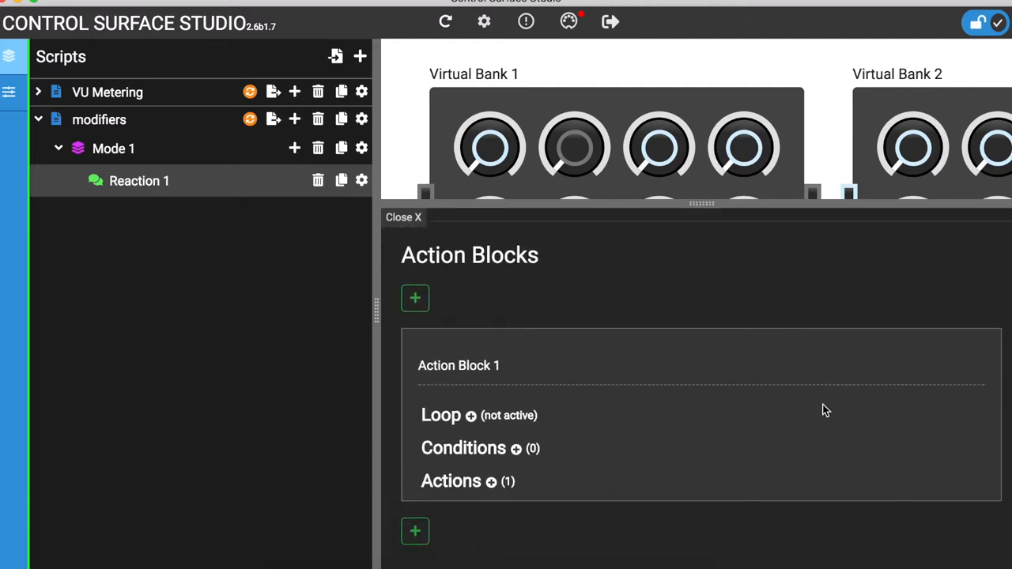
# Add a loop to Action Block 1 that iterates through a track's devices list
pyautogui.click(471, 414)
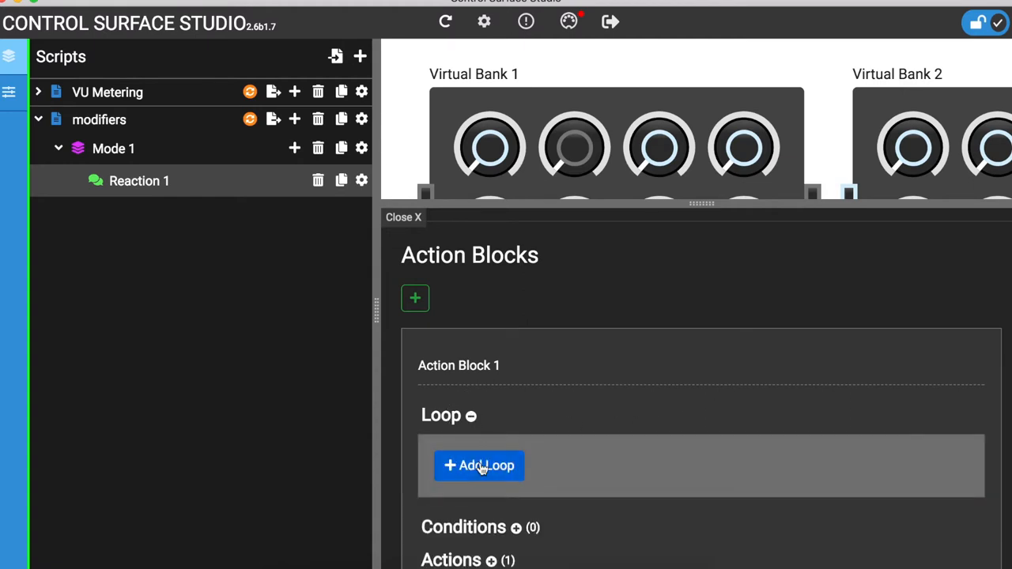
pyautogui.click(479, 465)
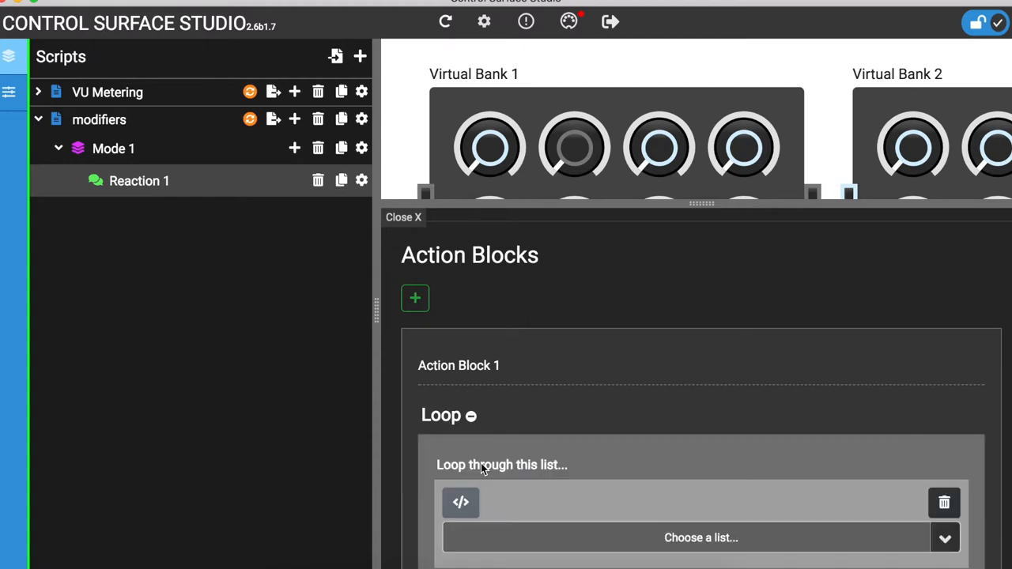
pyautogui.moveTo(497, 474)
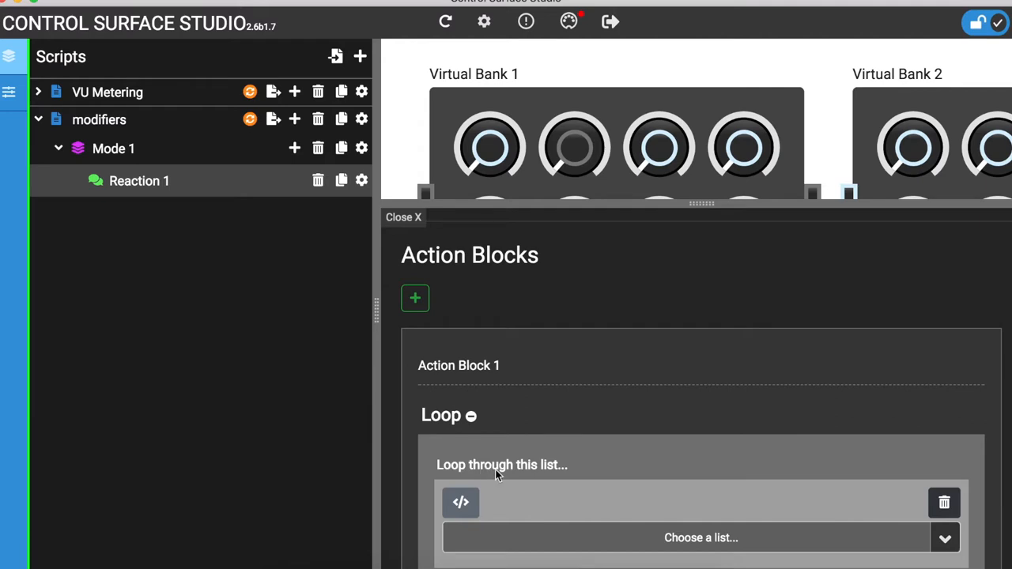
pyautogui.scroll(-3)
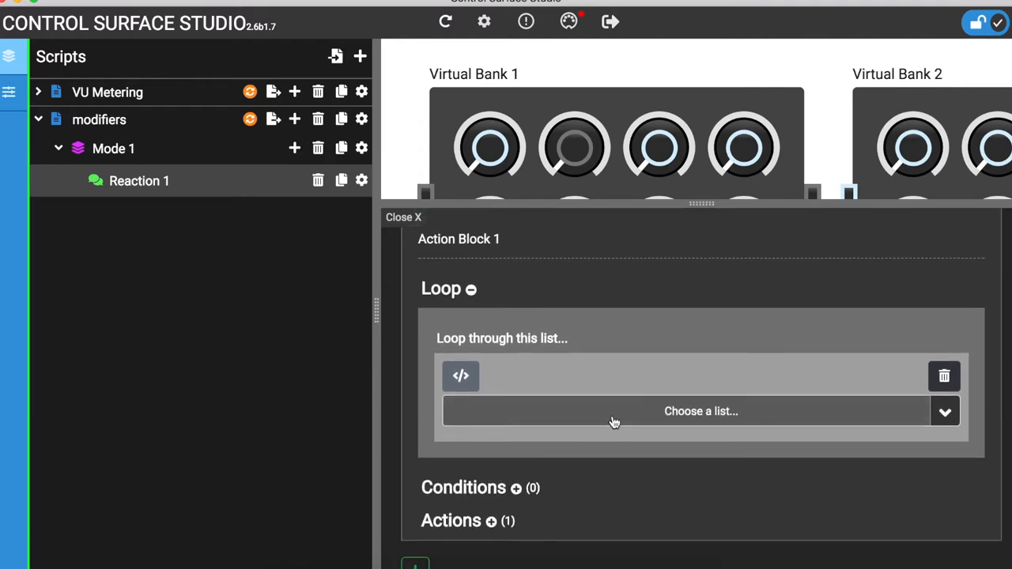
pyautogui.click(700, 411)
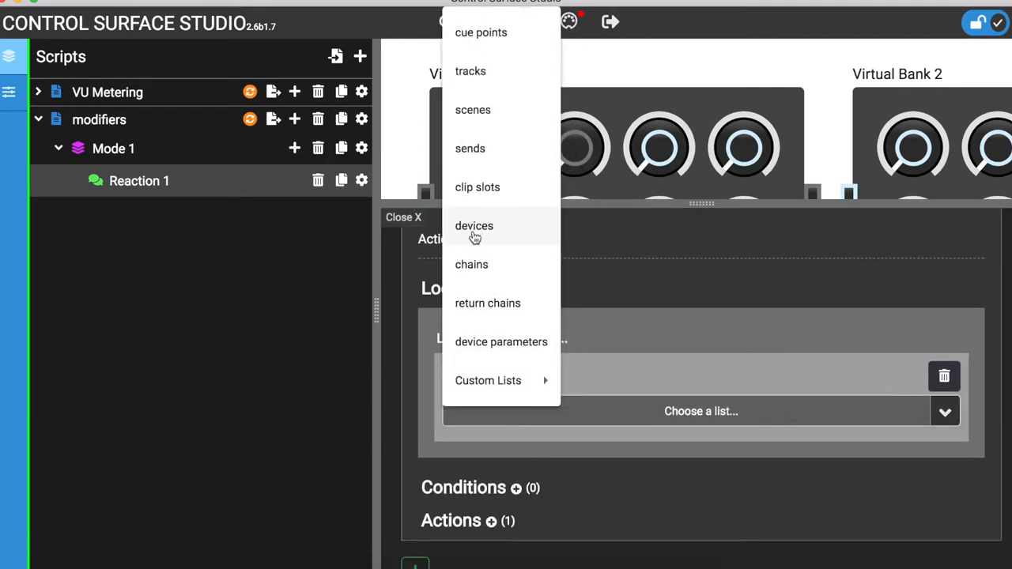
pyautogui.click(474, 225)
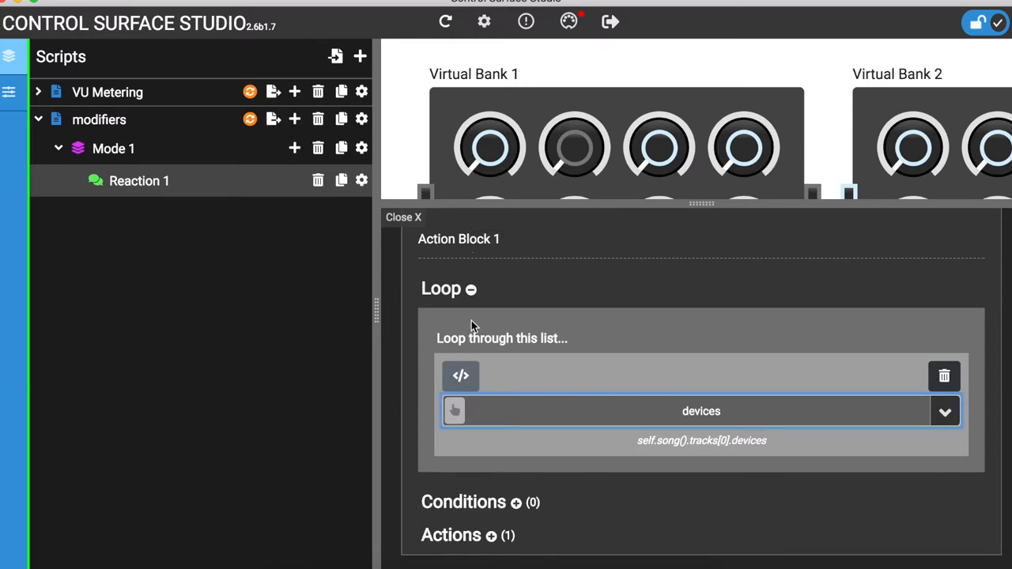
pyautogui.click(455, 411)
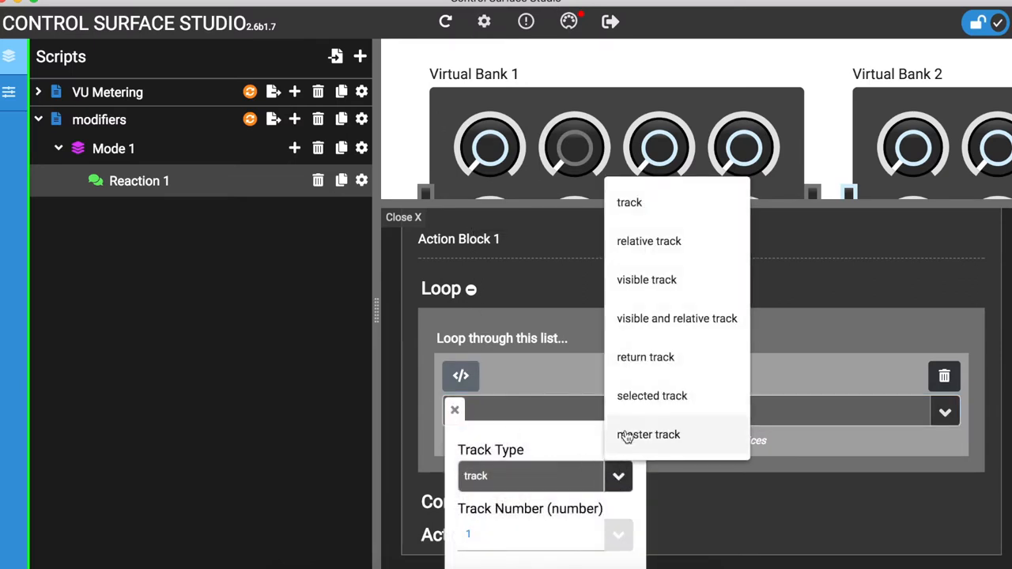
pyautogui.click(651, 395)
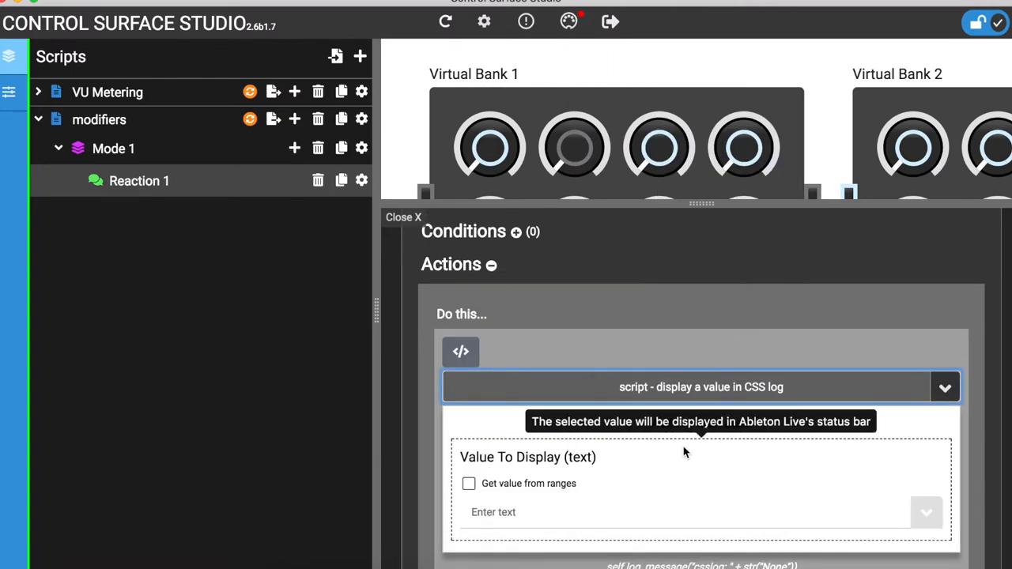
# Display the device name from the selected track at the loop iteration number
pyautogui.click(927, 514)
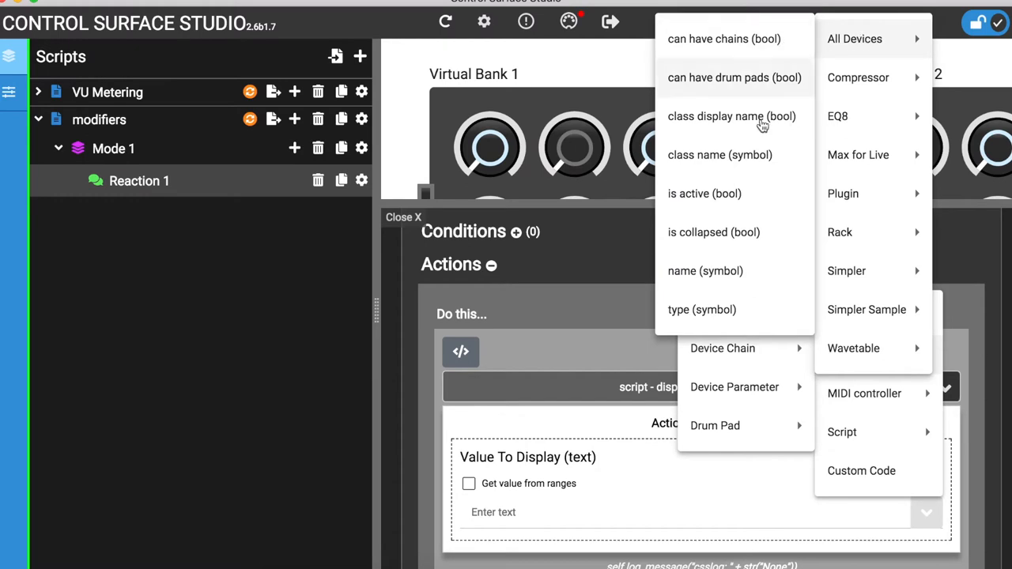
pyautogui.click(705, 270)
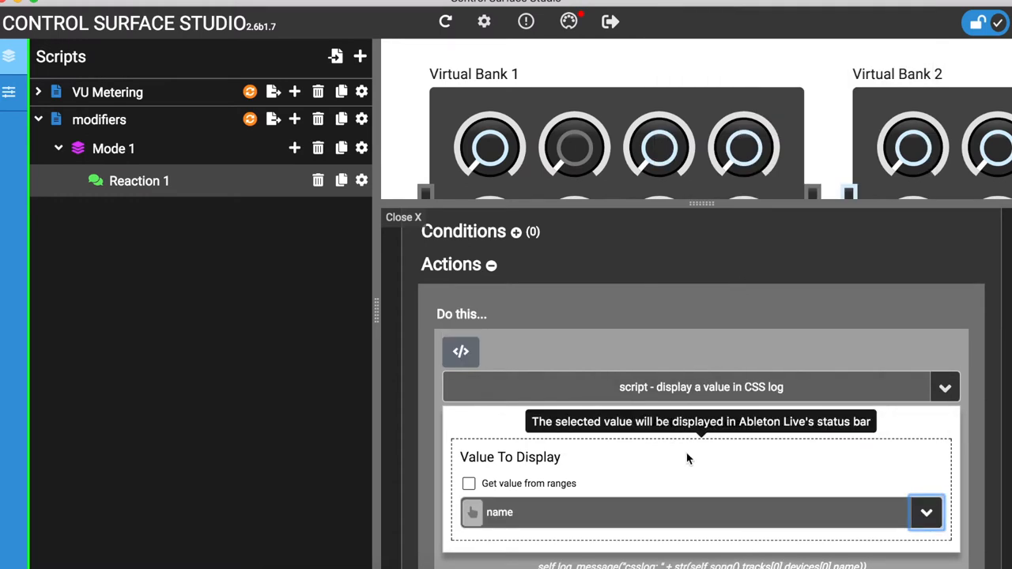
pyautogui.moveTo(676, 465)
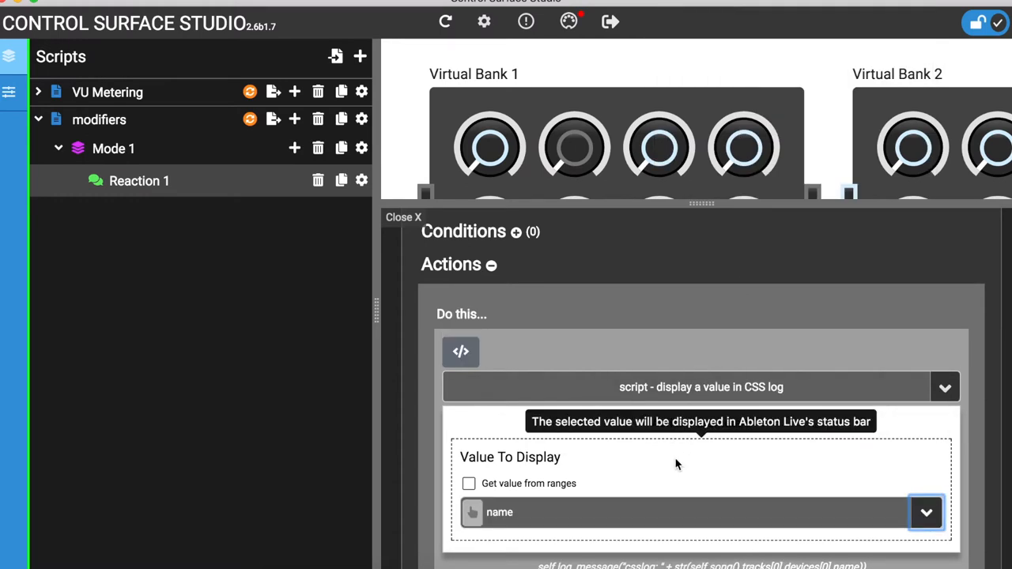
pyautogui.click(926, 512)
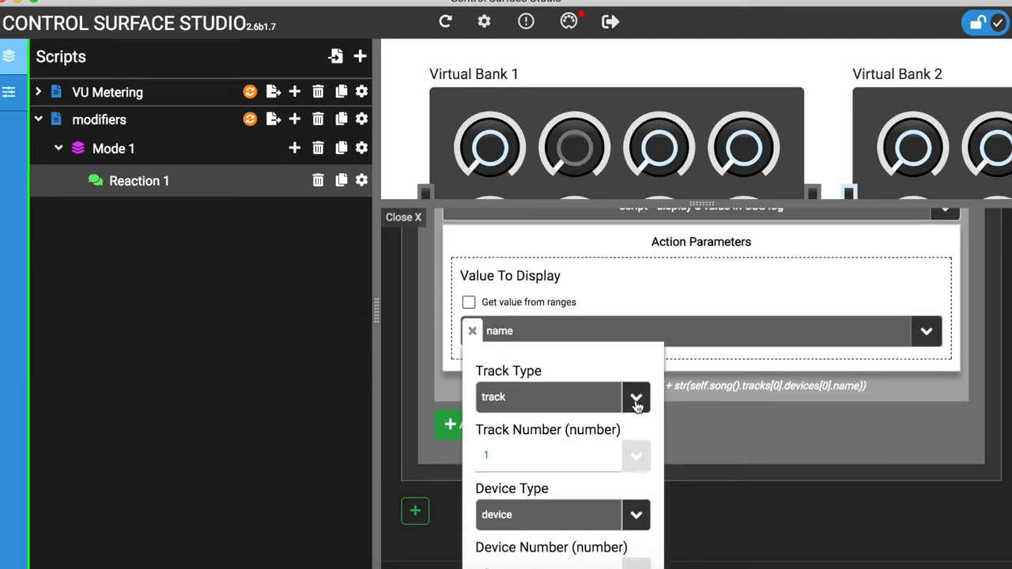
pyautogui.click(636, 397)
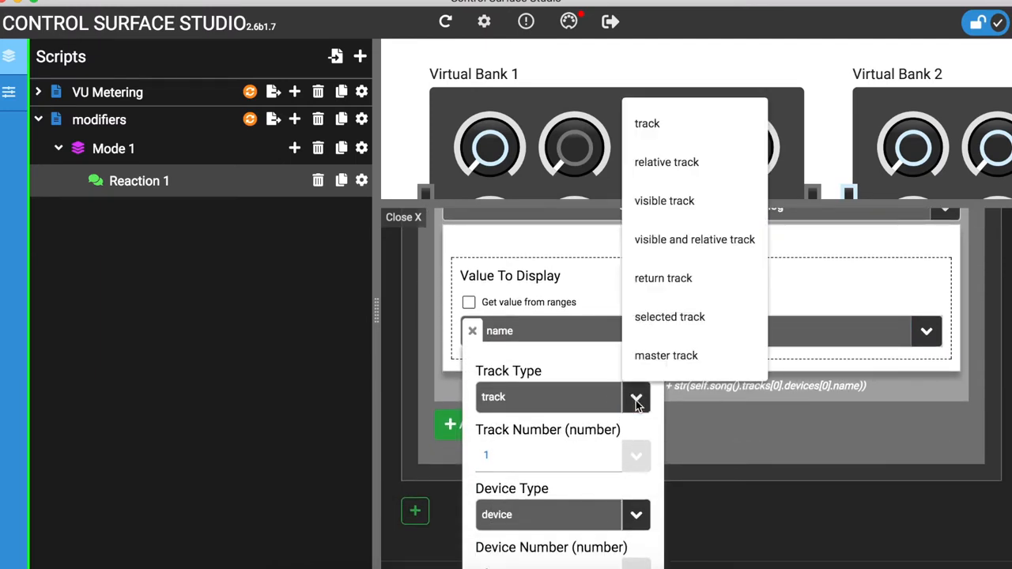
pyautogui.click(670, 316)
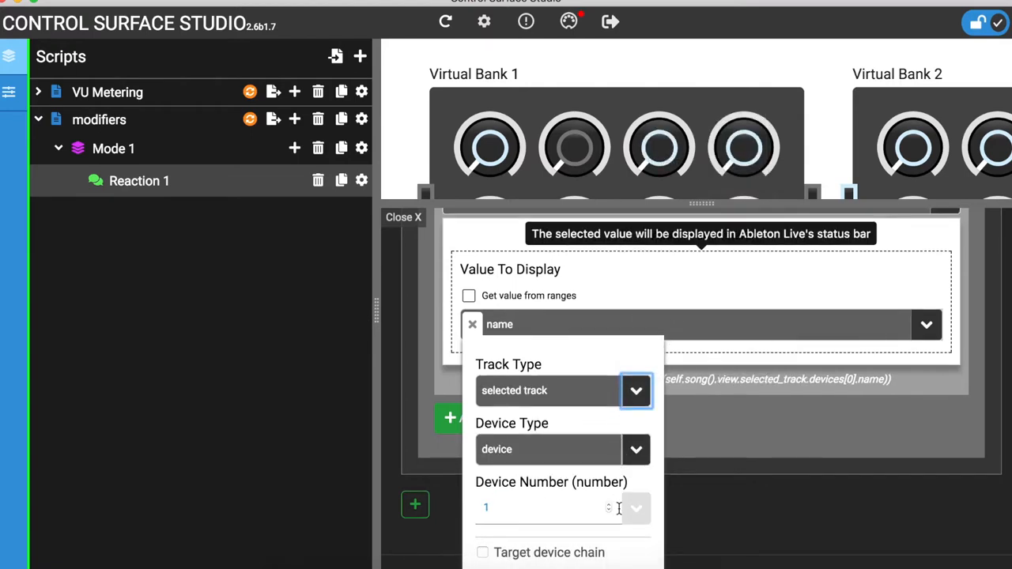
pyautogui.click(635, 509)
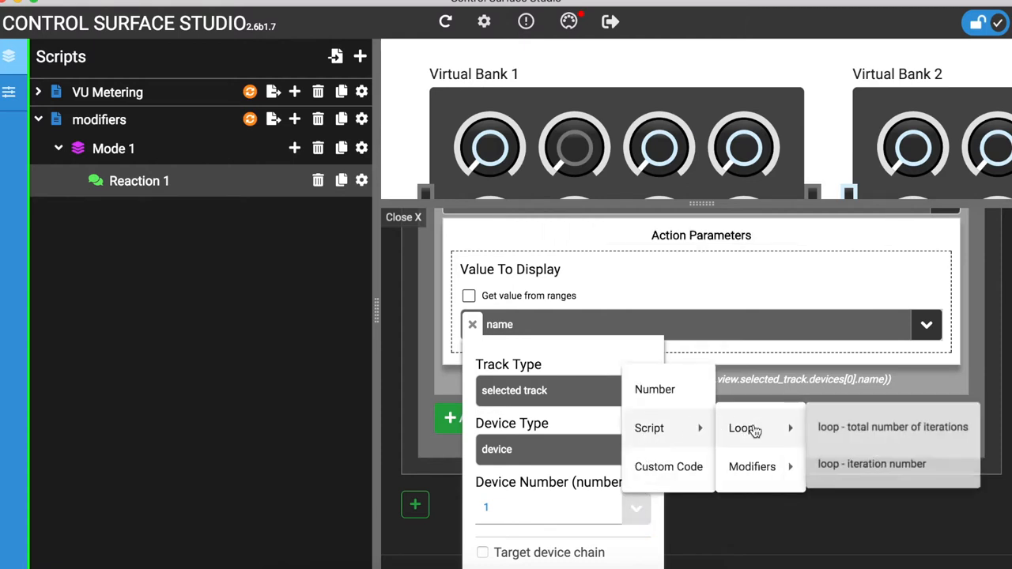
pyautogui.click(871, 465)
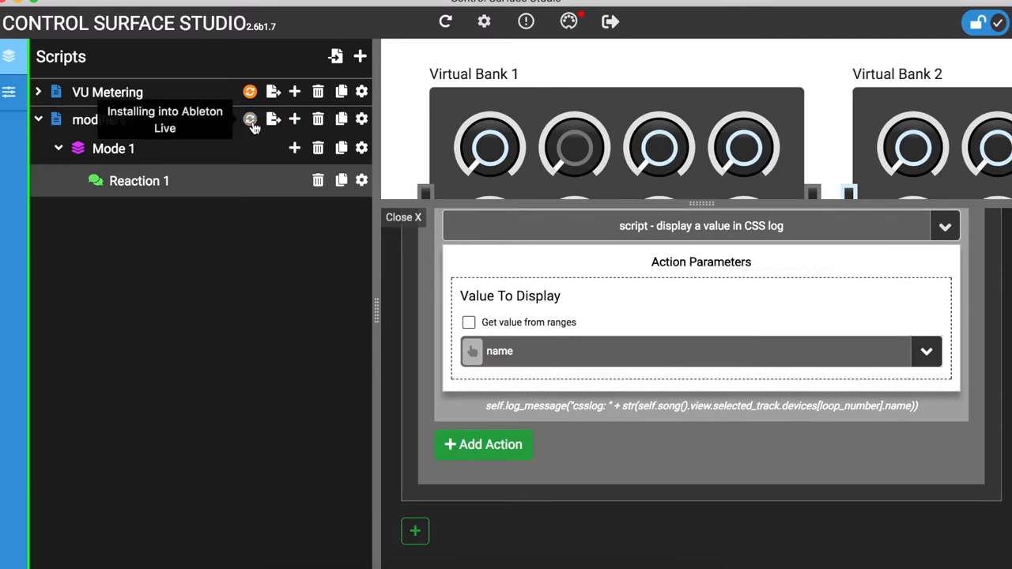
# Install modifiers into Live and select track 2 to log Looper, Multiband Dynamics, Pedal
pyautogui.click(250, 118)
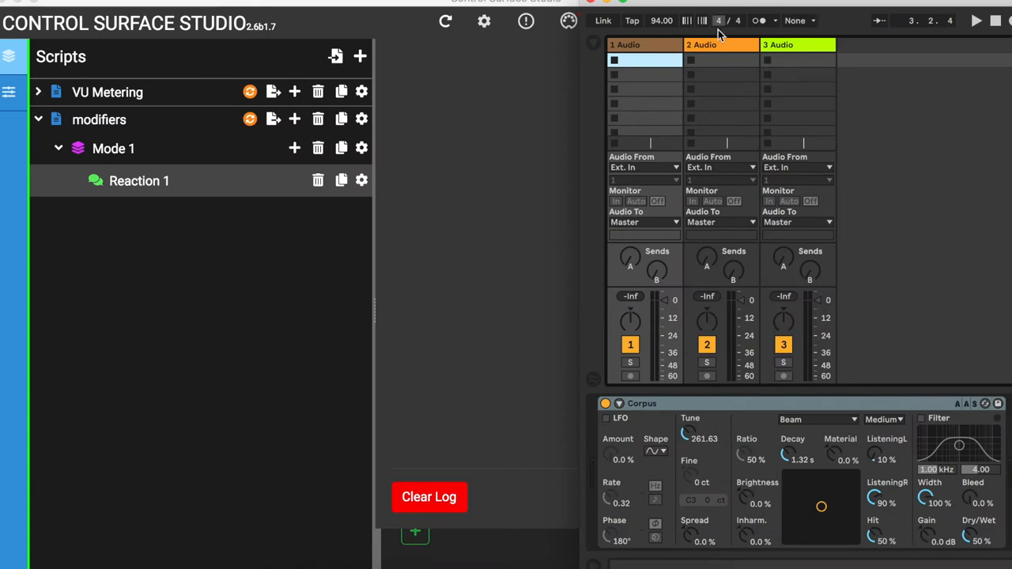
pyautogui.click(720, 44)
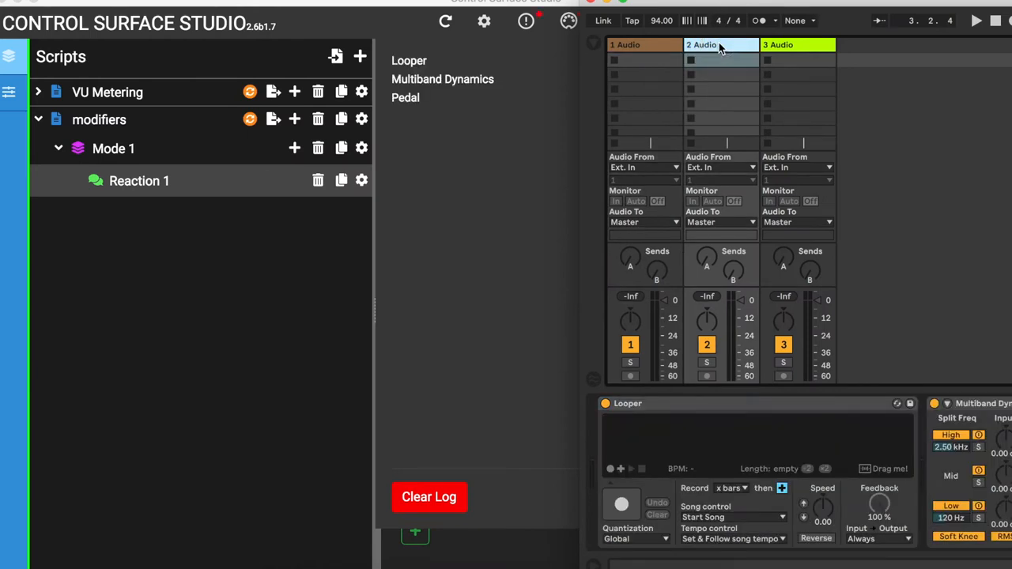
pyautogui.click(797, 44)
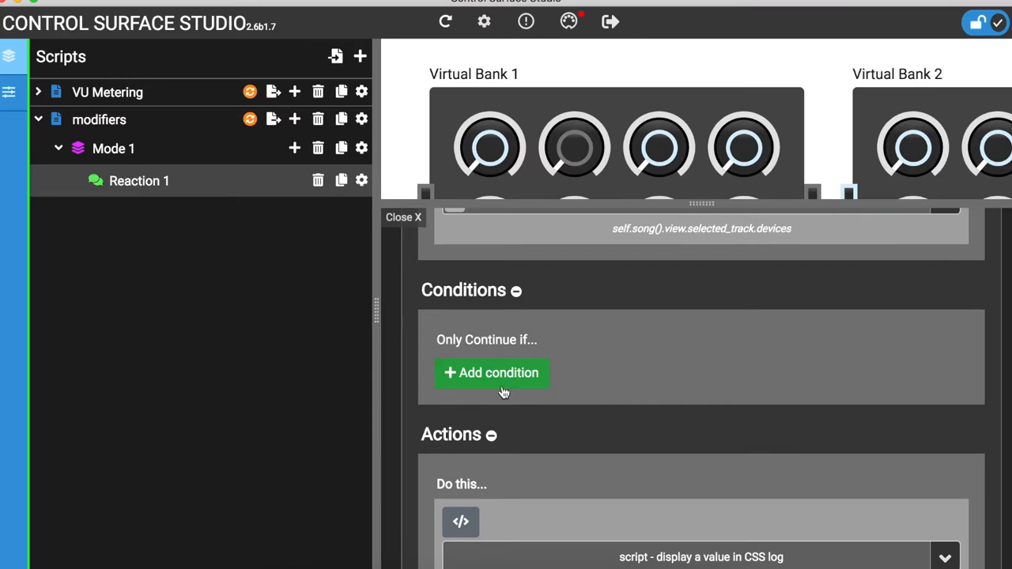
# Condition: selected track's device at loop iteration number exactly matches name 'Looper'
pyautogui.click(492, 373)
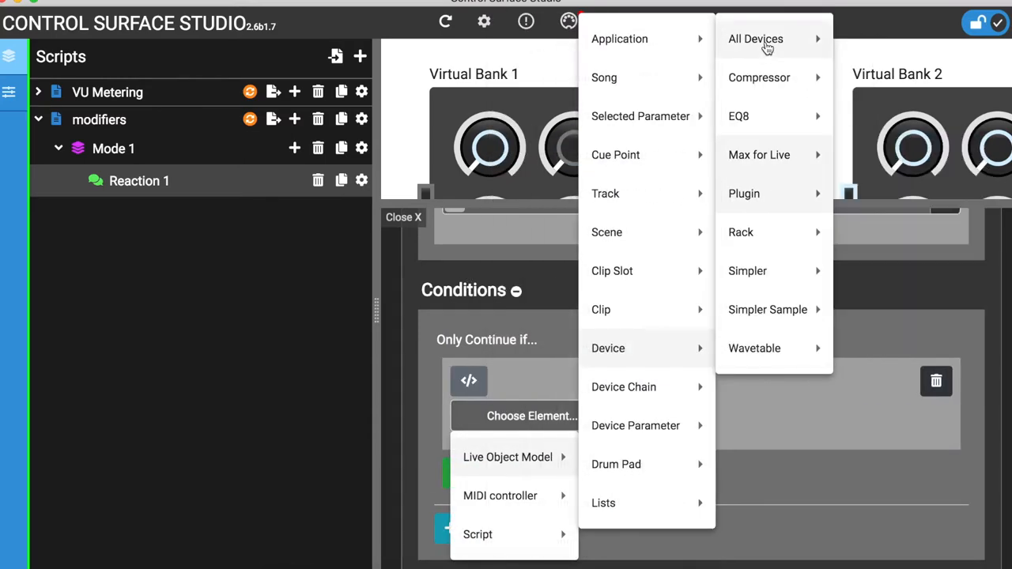
pyautogui.click(756, 38)
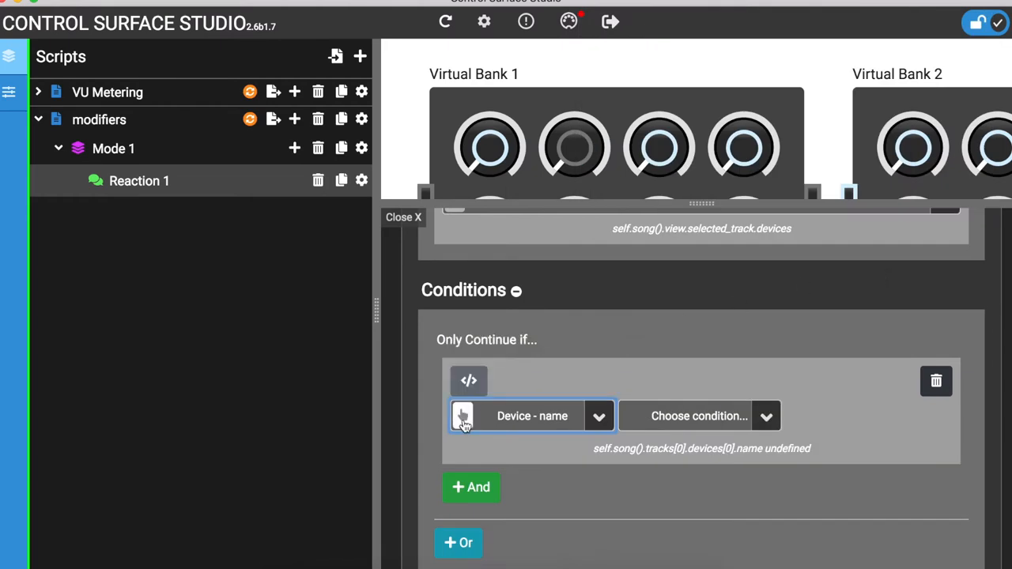
pyautogui.click(461, 416)
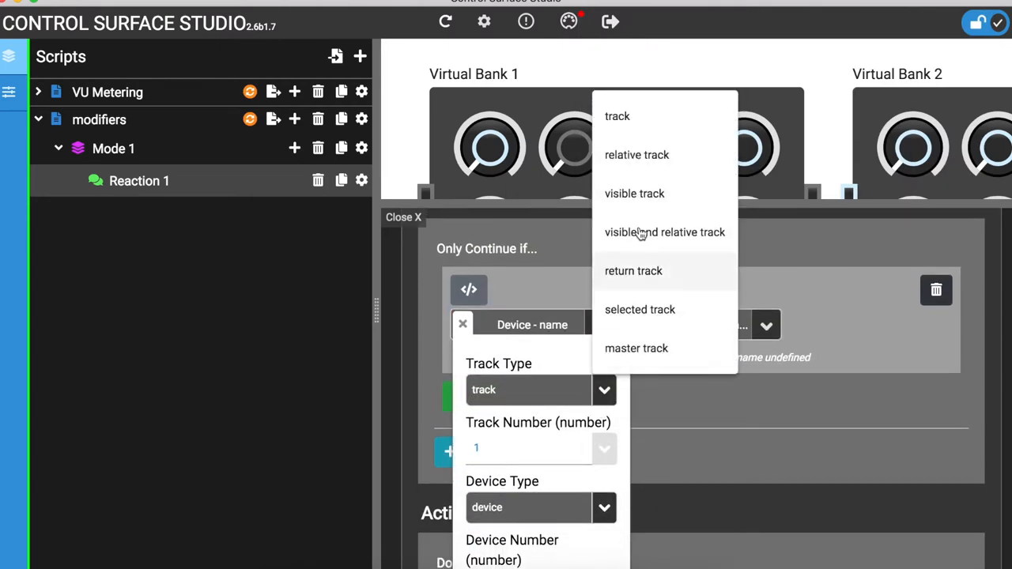
pyautogui.click(639, 309)
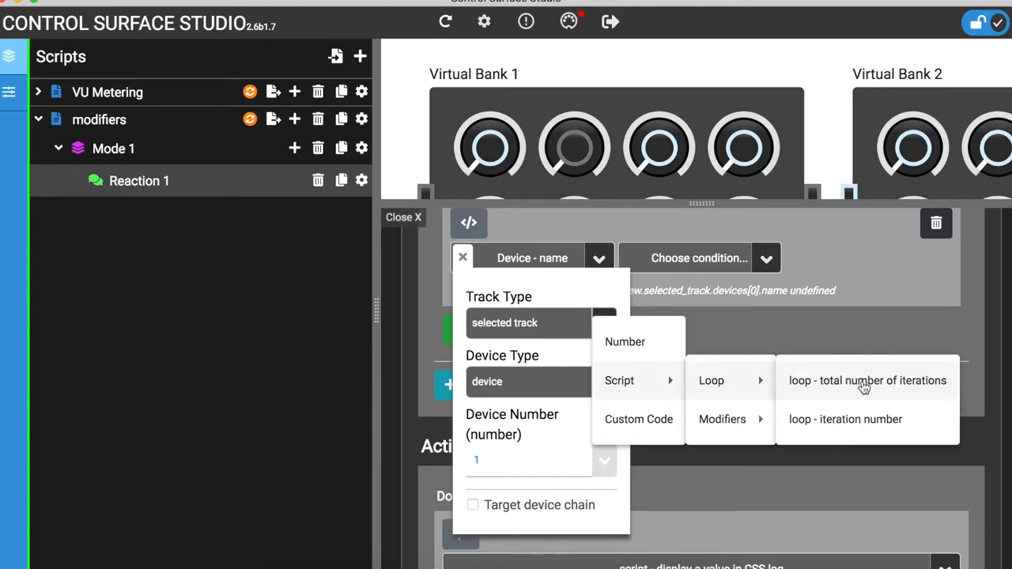
pyautogui.click(845, 419)
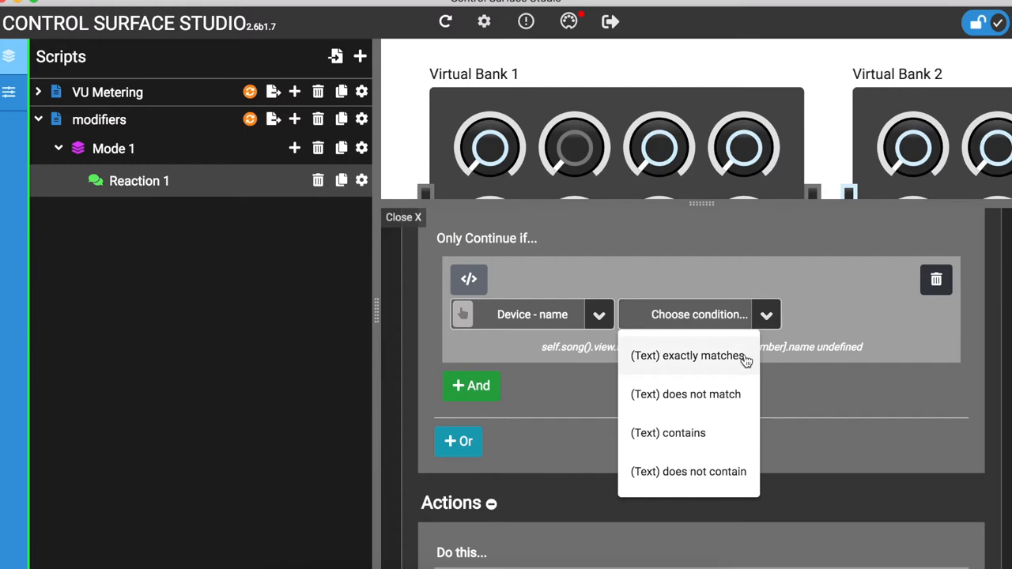
pyautogui.click(688, 355)
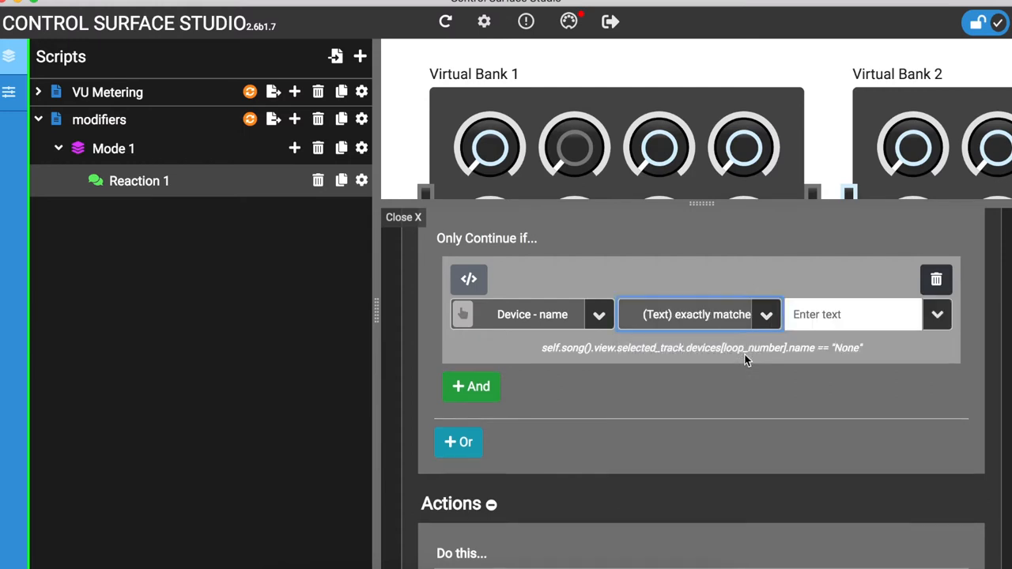
pyautogui.write('Looper')
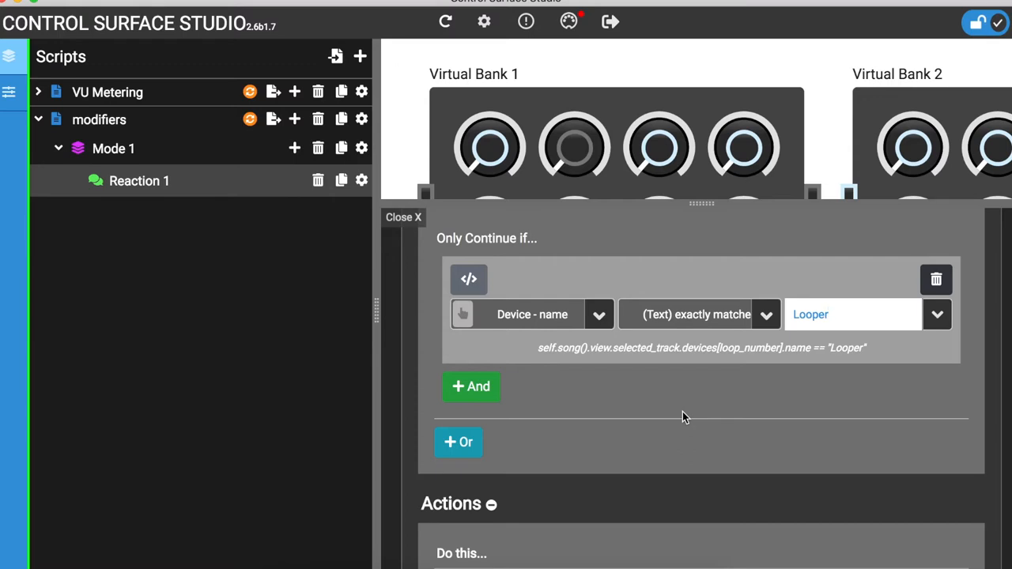
pyautogui.scroll(-3)
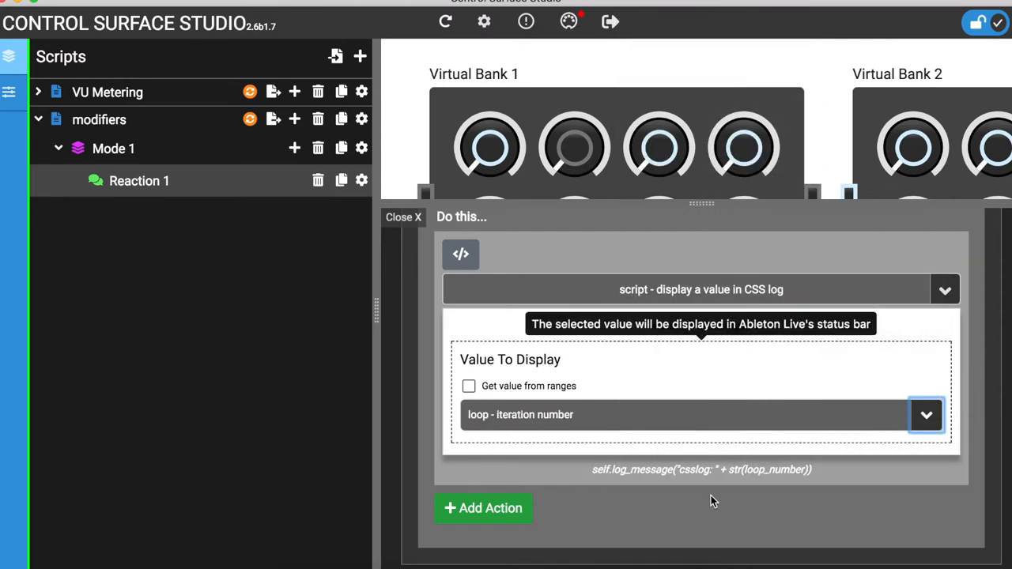
pyautogui.moveTo(250, 119)
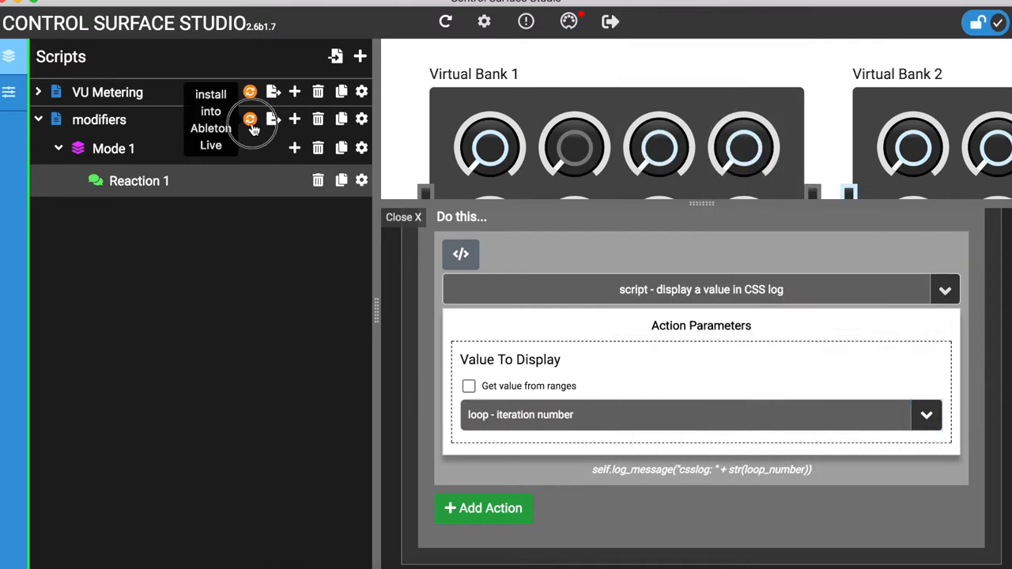
# Reinstall the updated modifiers script into Ableton Live
pyautogui.click(250, 119)
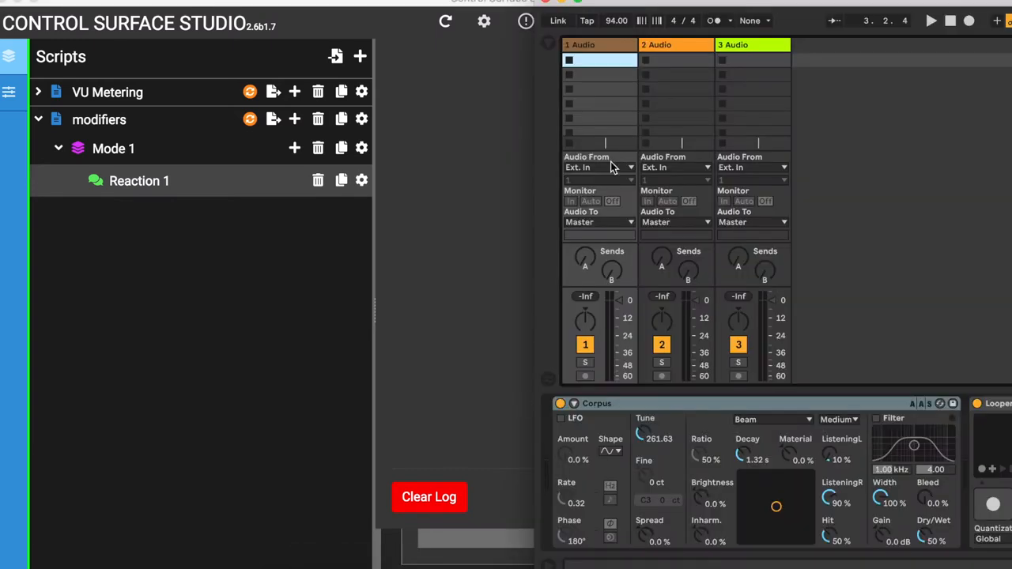
pyautogui.click(674, 45)
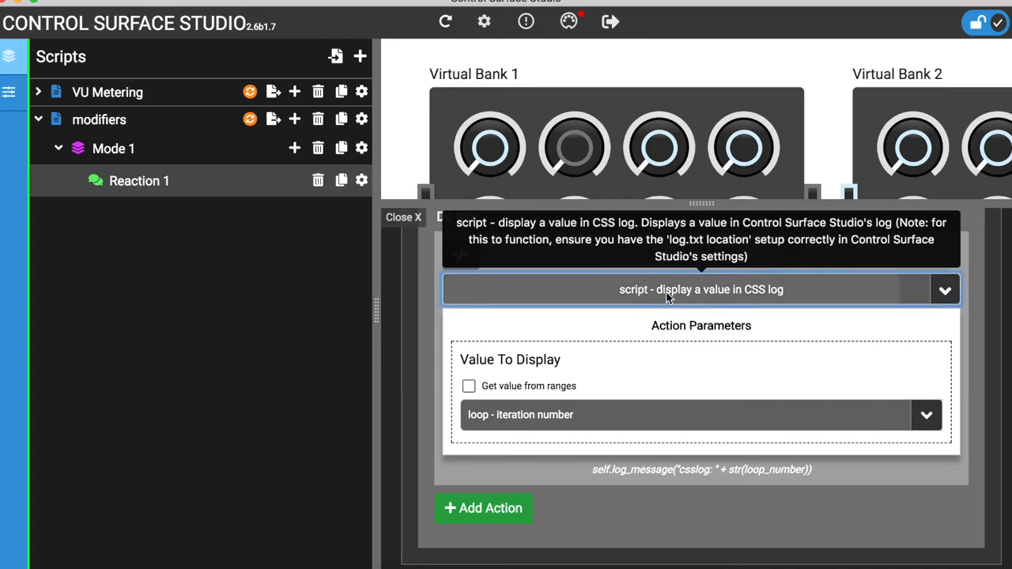
# Switch the action to set modifier m1 to the loop iteration number
pyautogui.click(702, 289)
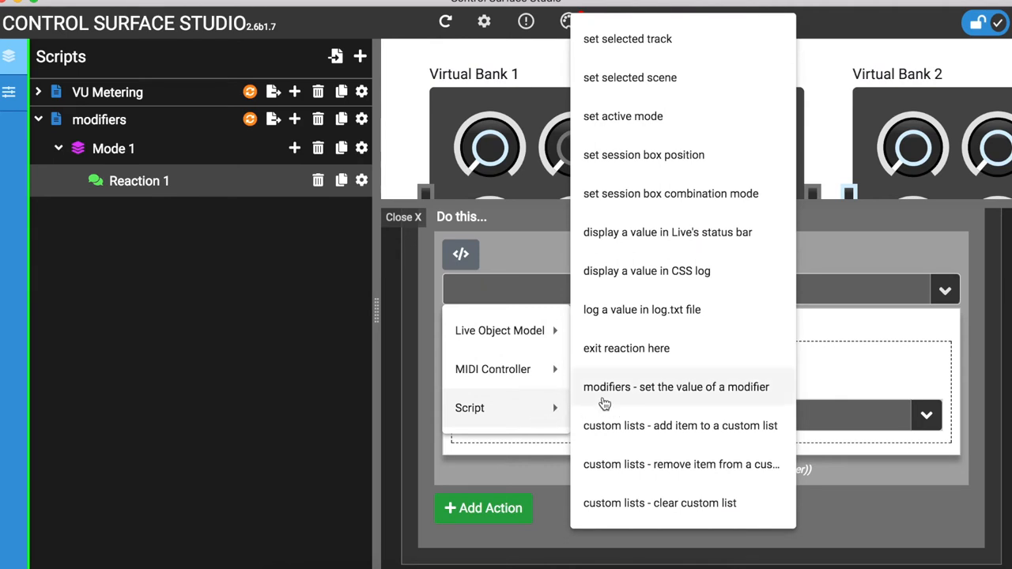
pyautogui.click(675, 386)
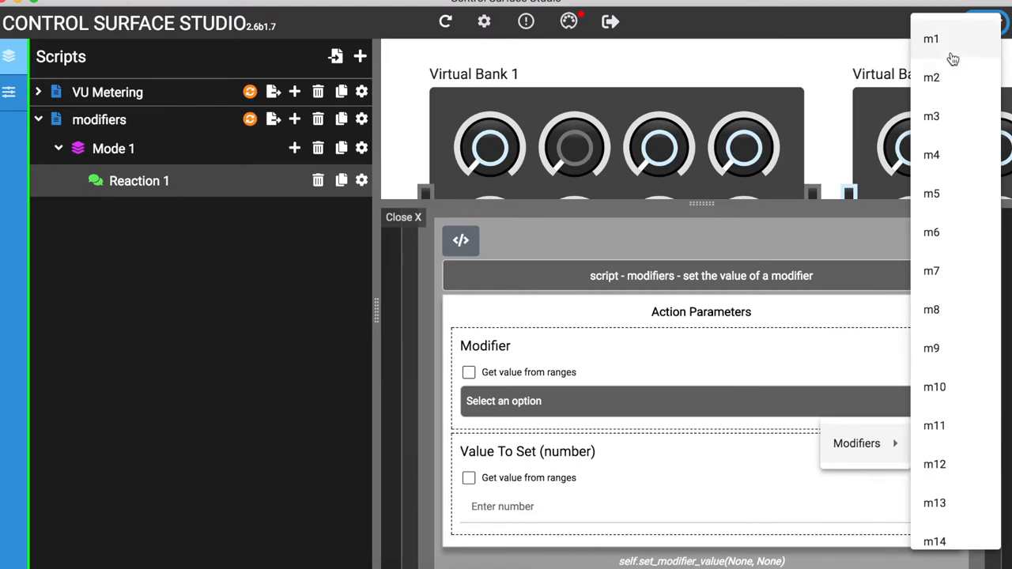
pyautogui.click(930, 38)
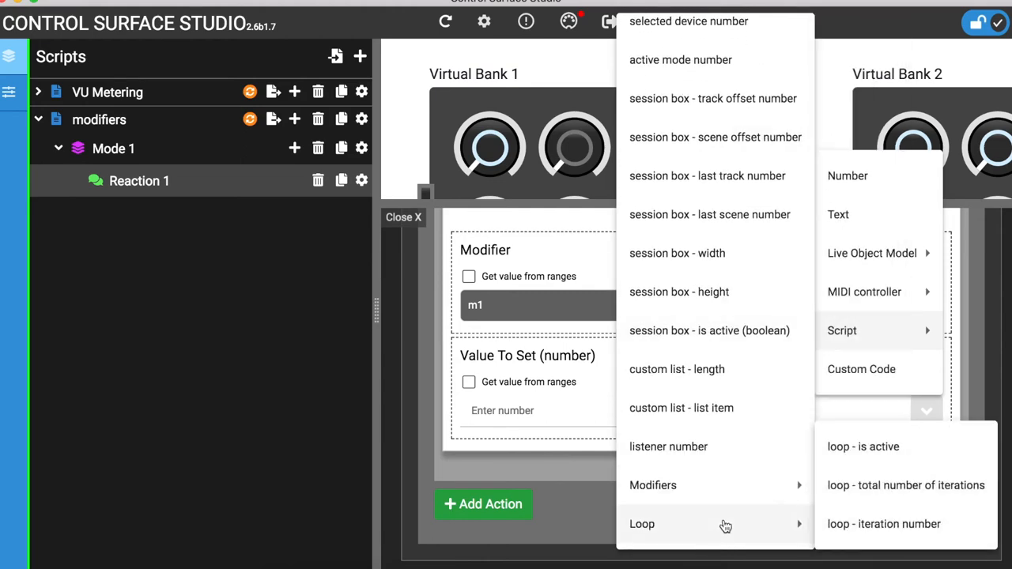
pyautogui.click(882, 524)
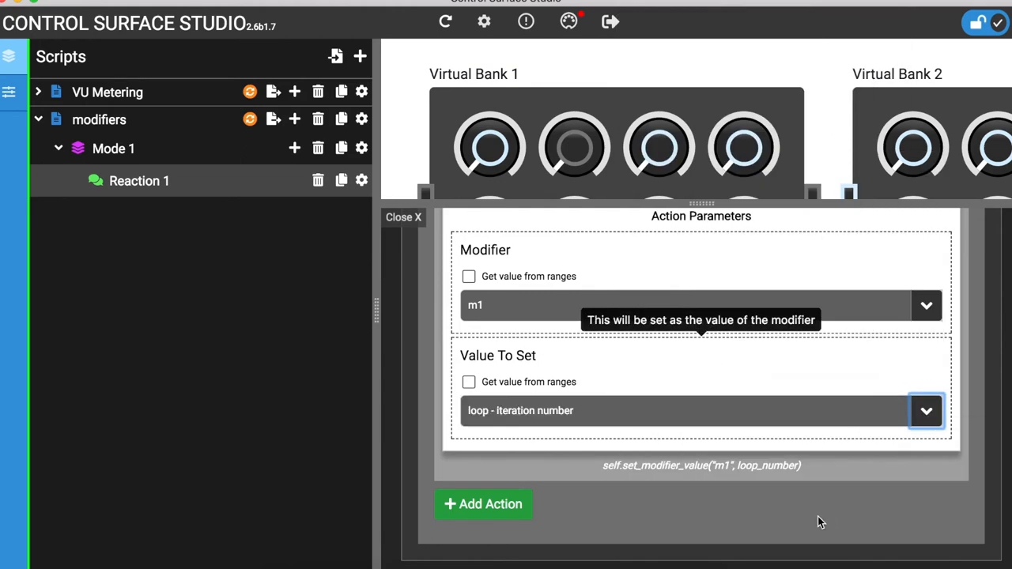
pyautogui.moveTo(765, 504)
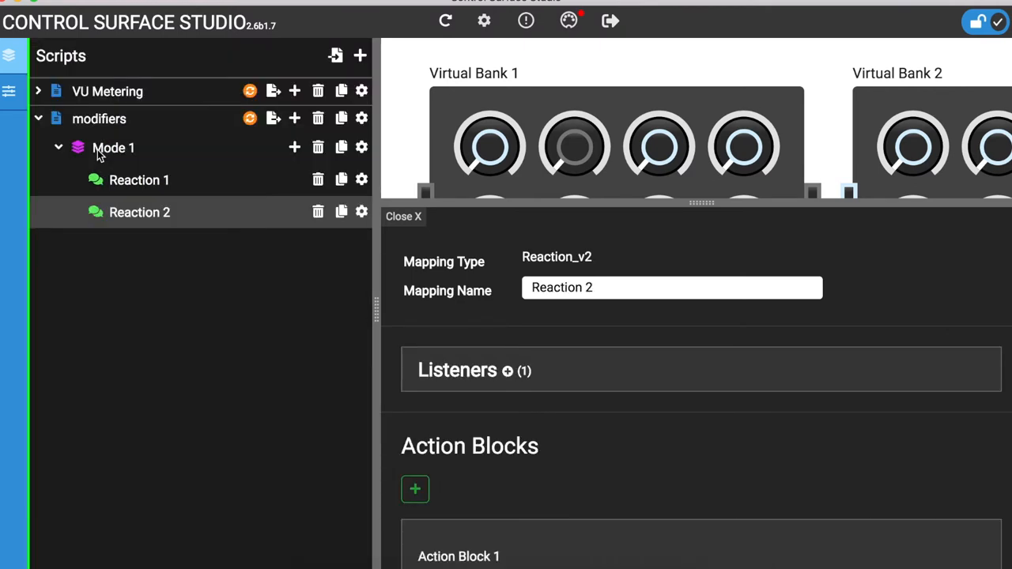
pyautogui.moveTo(446, 356)
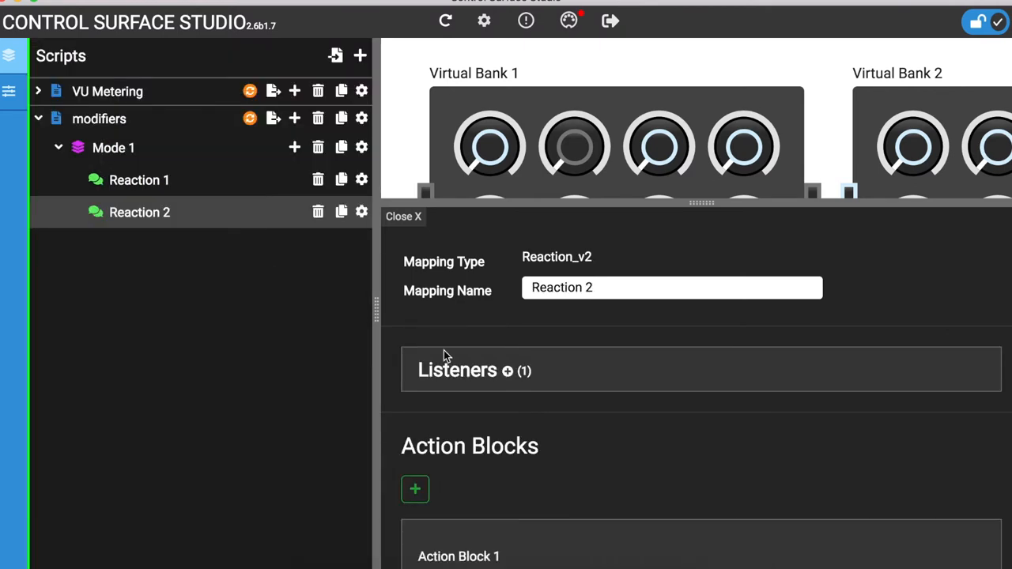
# Set Reaction 2's listener to MIDI controller > Button 1 was pressed
pyautogui.click(701, 477)
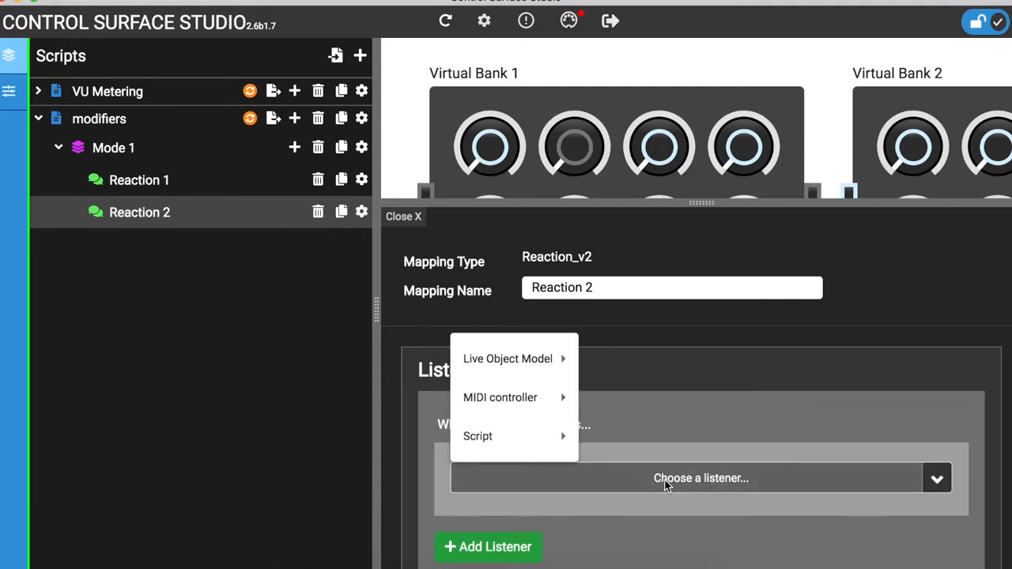
pyautogui.click(500, 397)
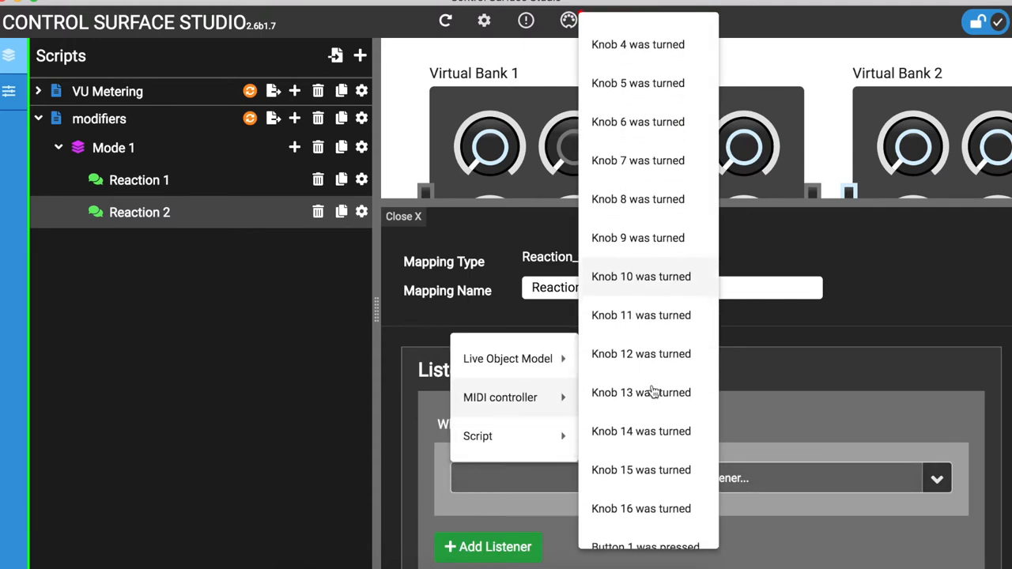
pyautogui.scroll(-3)
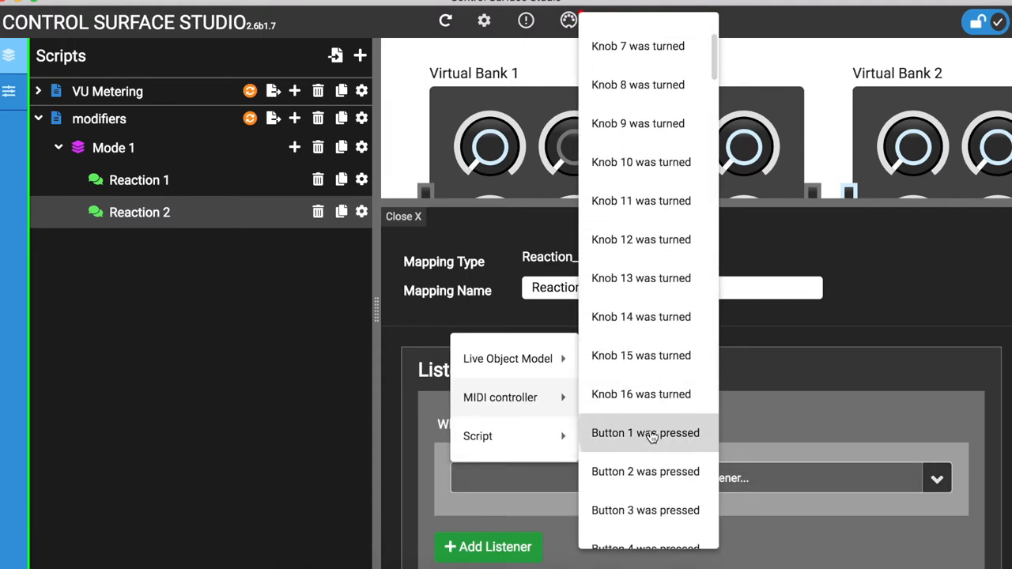
pyautogui.click(645, 433)
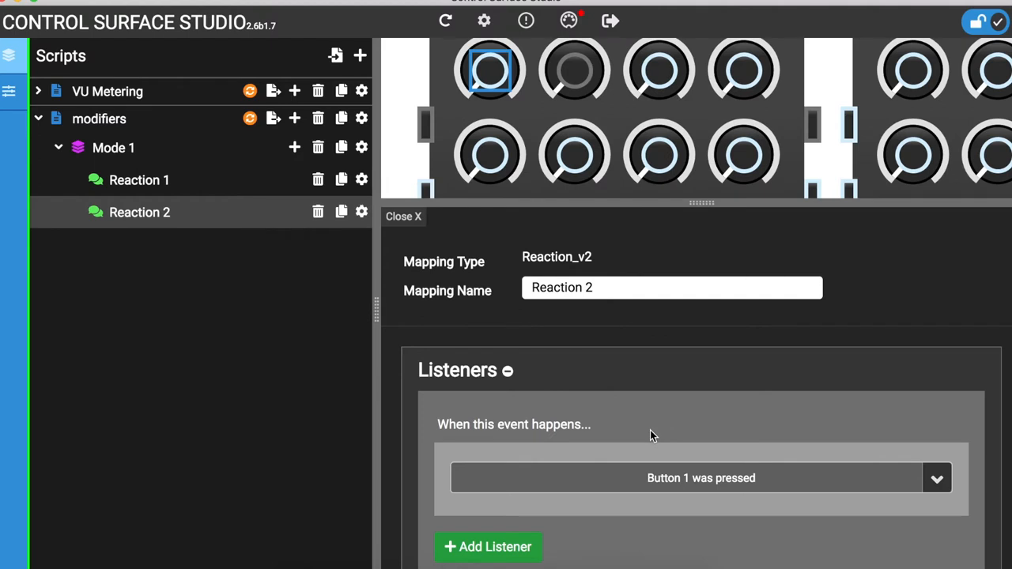
pyautogui.moveTo(661, 455)
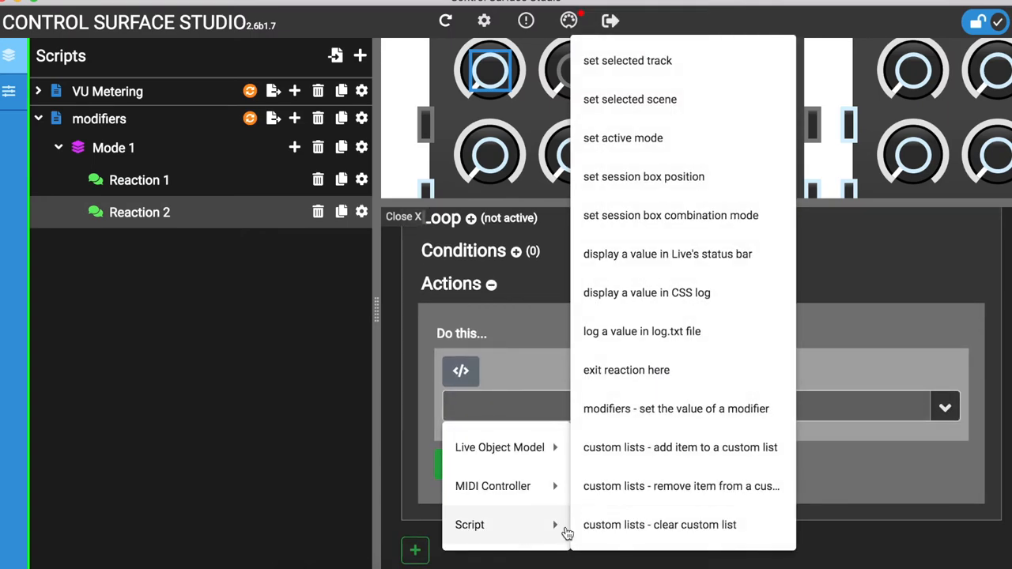
# Add a 'display a value in CSS log' action whose value is Script > Modifiers > m1
pyautogui.click(646, 293)
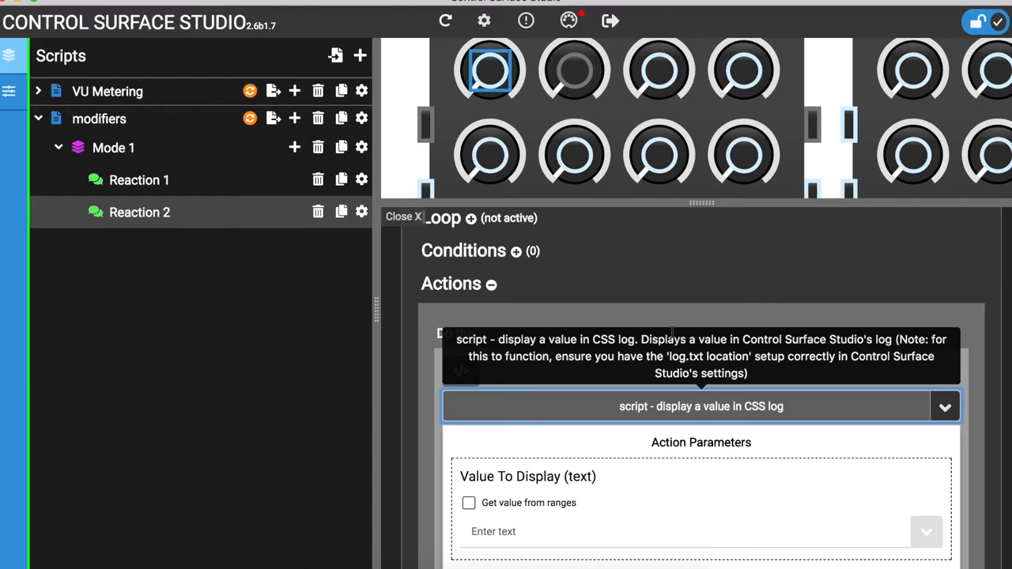
pyautogui.moveTo(835, 563)
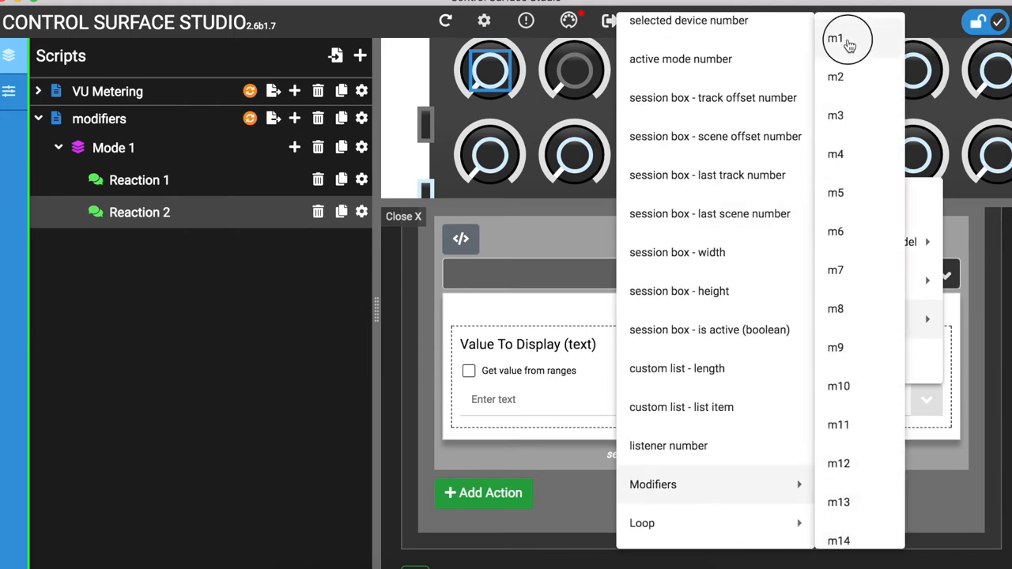
pyautogui.click(835, 38)
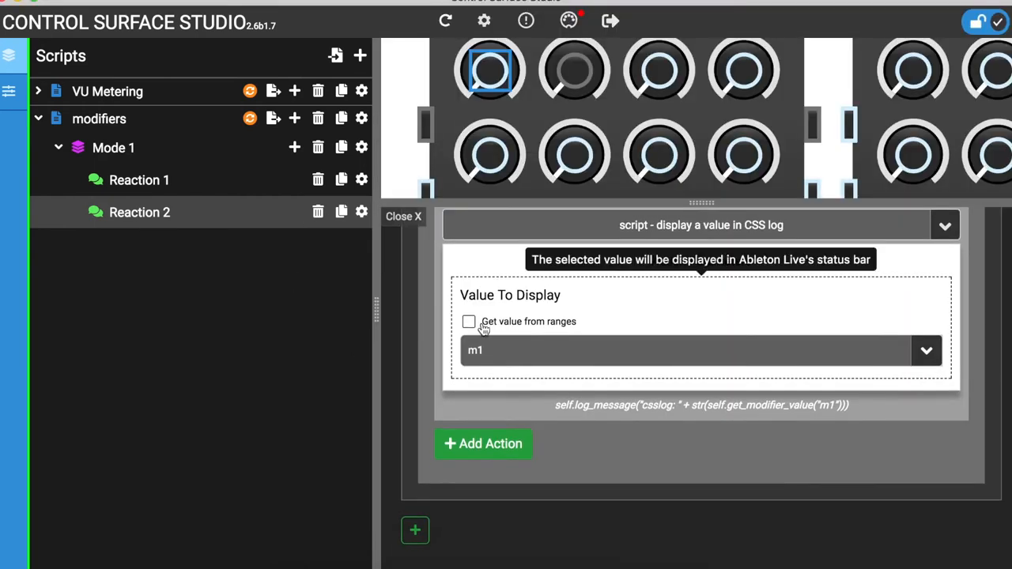
# Add a Device Parameter set-value action targeting the selected track
pyautogui.click(484, 443)
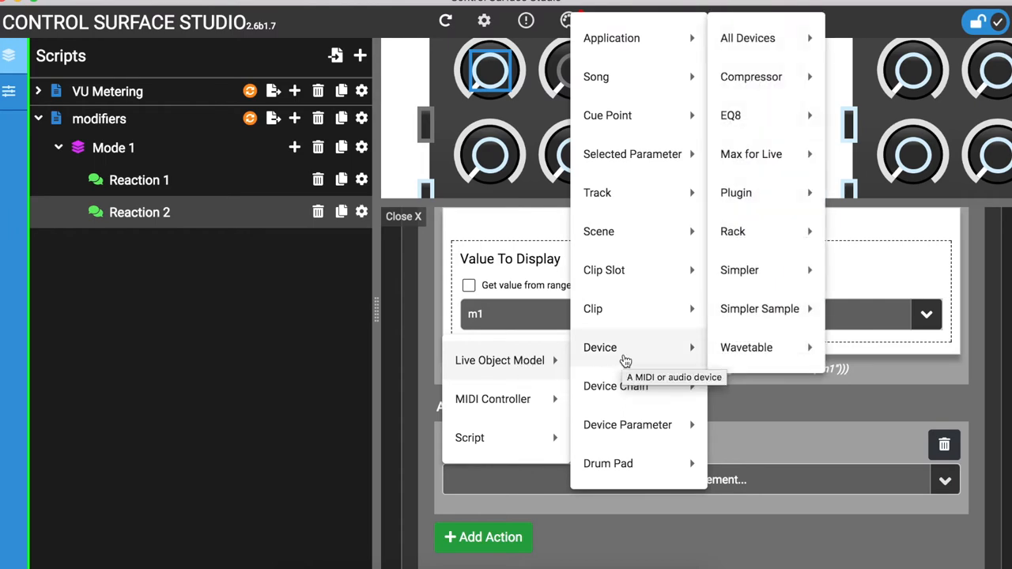
pyautogui.moveTo(626, 423)
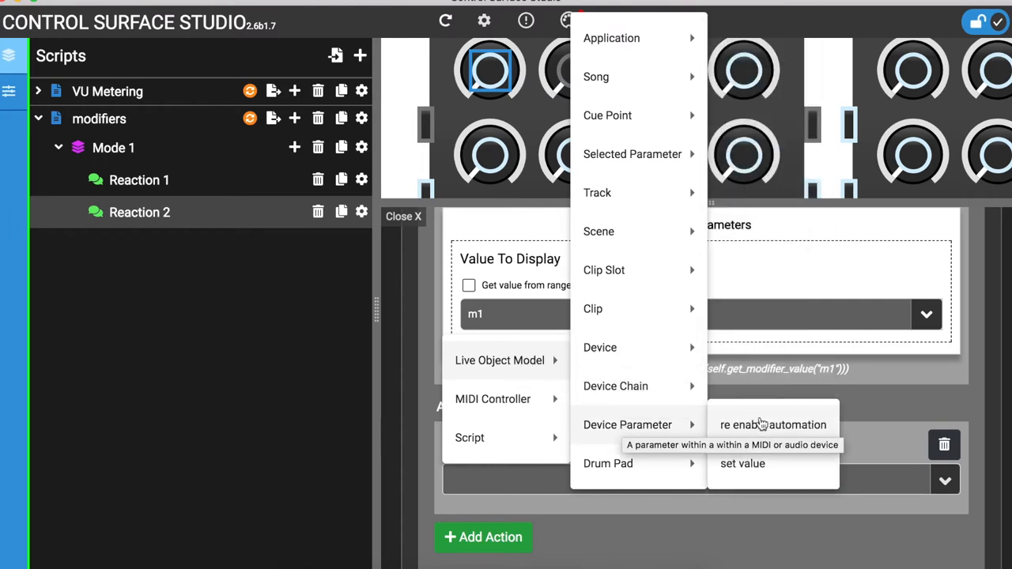
pyautogui.click(743, 463)
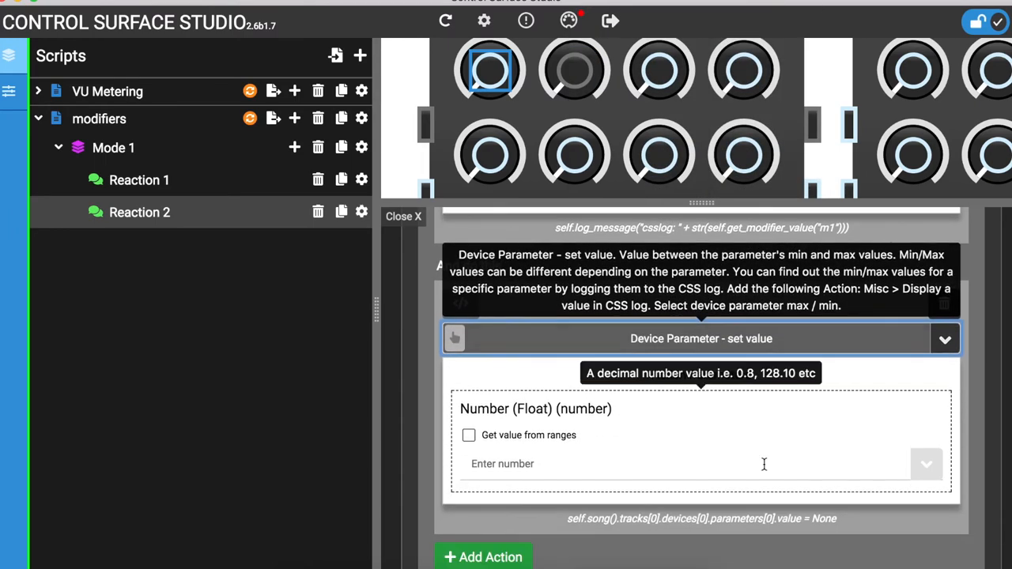
pyautogui.click(456, 339)
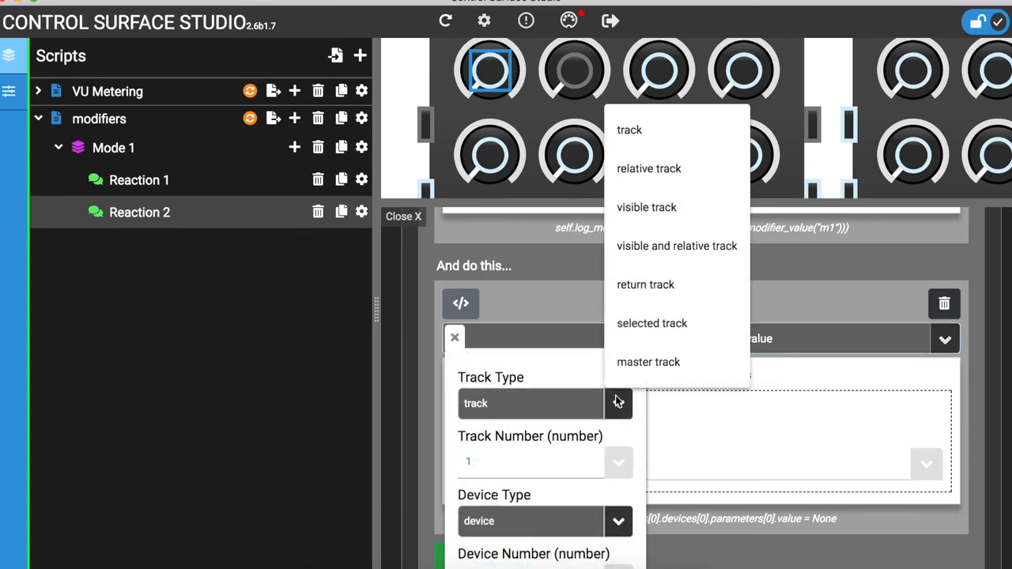
pyautogui.click(652, 323)
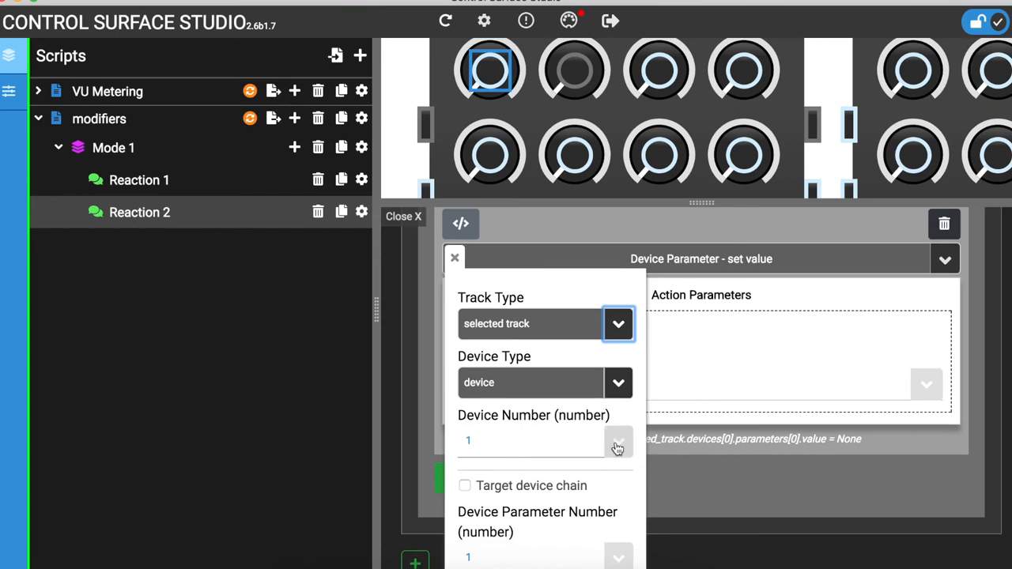
# Use modifier m1 as the device number, parameter 2, and value 1
pyautogui.click(617, 441)
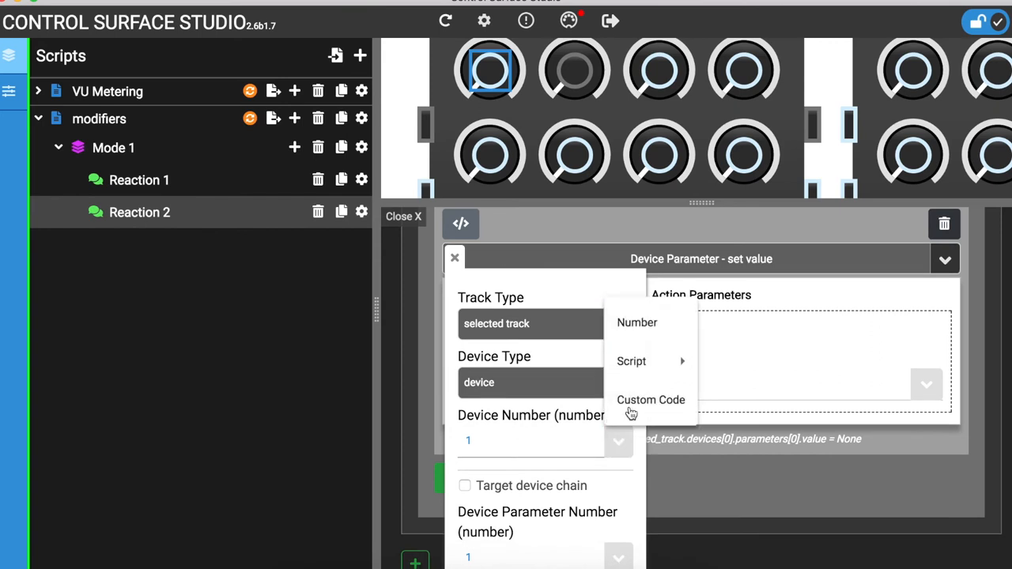
pyautogui.moveTo(631, 361)
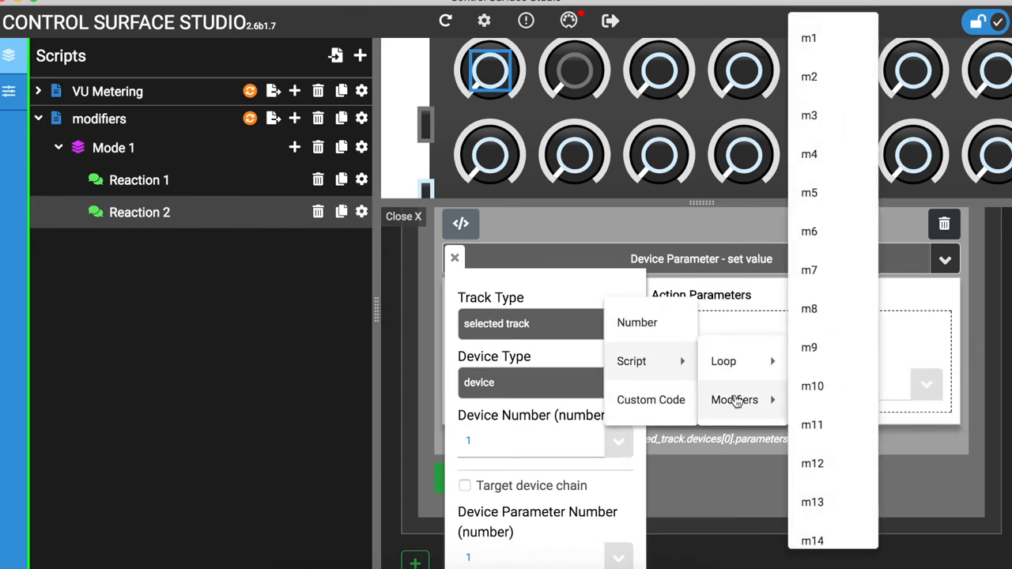
pyautogui.click(808, 38)
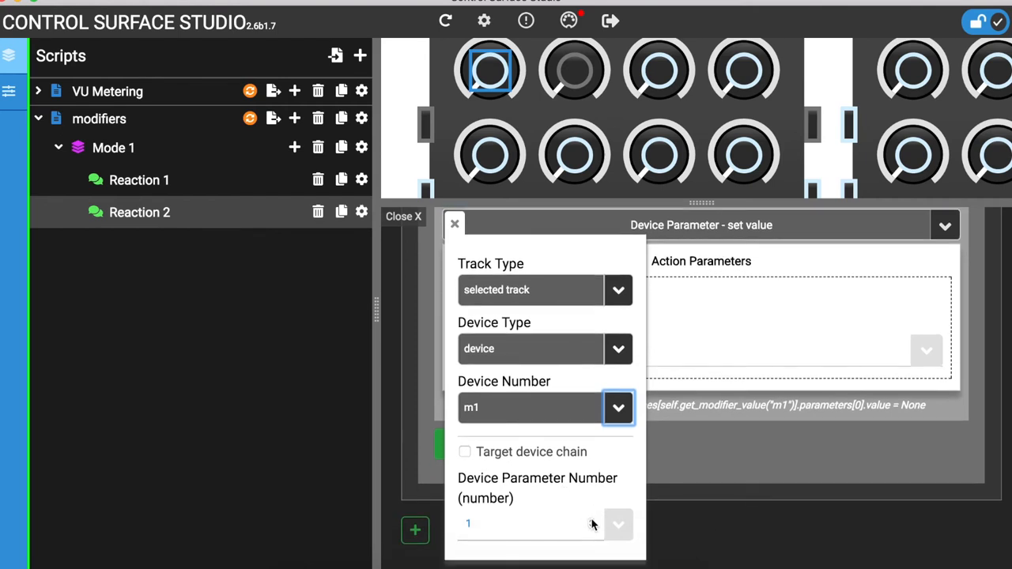
pyautogui.click(592, 518)
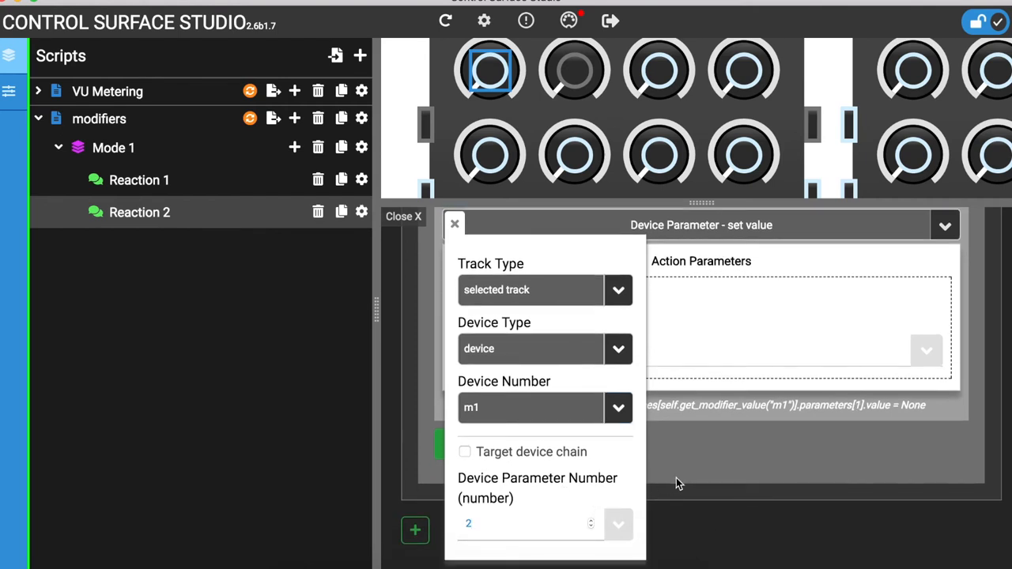
pyautogui.click(455, 224)
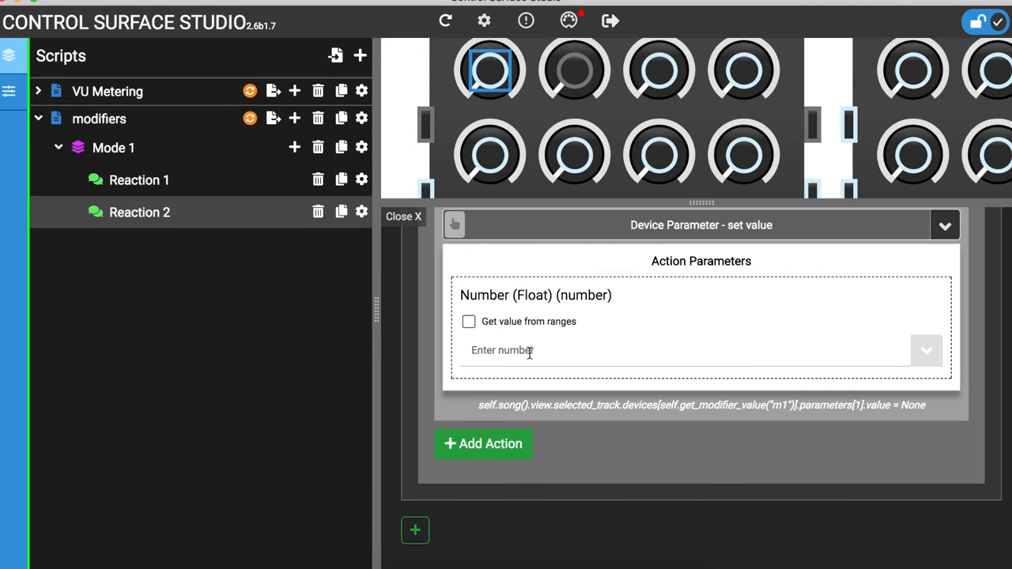
pyautogui.write('1')
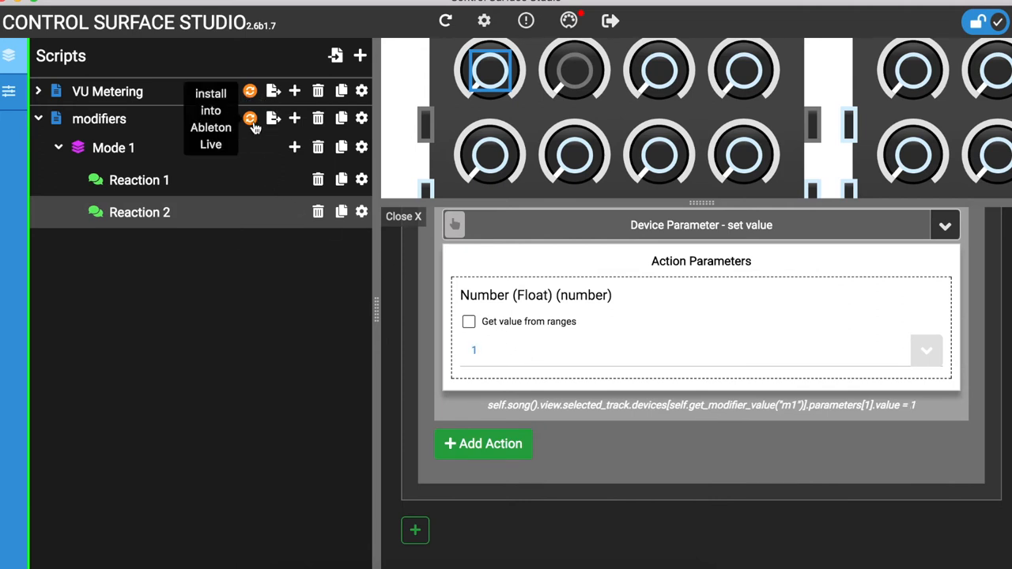
# Install the script into Live and trigger the Looper on track 1, then track 3
pyautogui.click(249, 117)
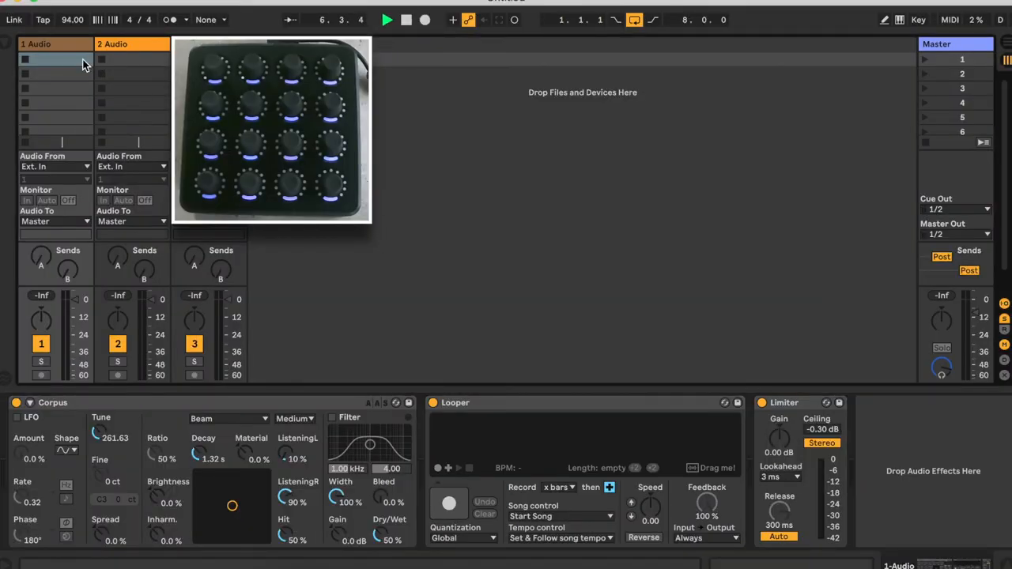
pyautogui.click(449, 503)
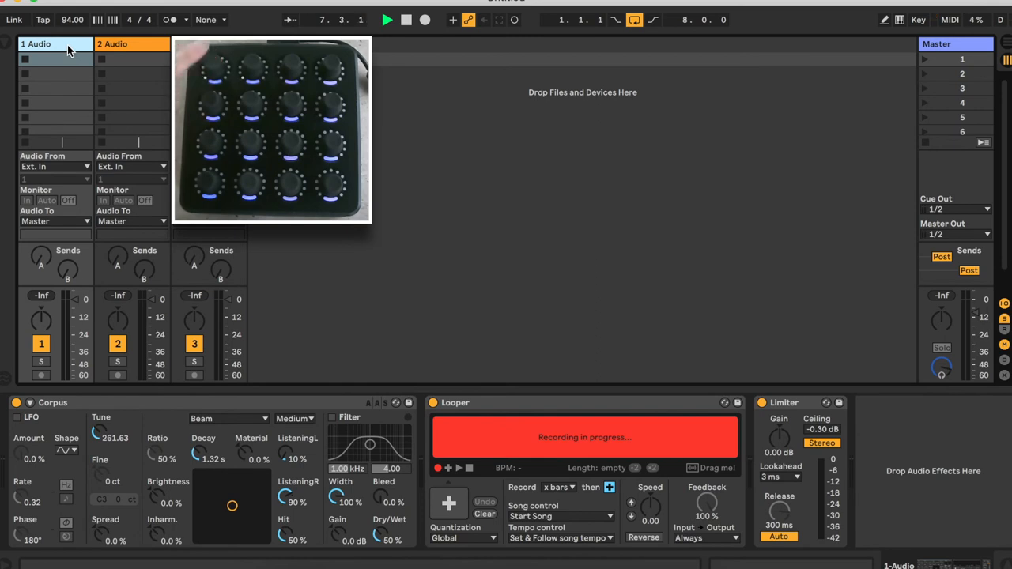
pyautogui.click(118, 44)
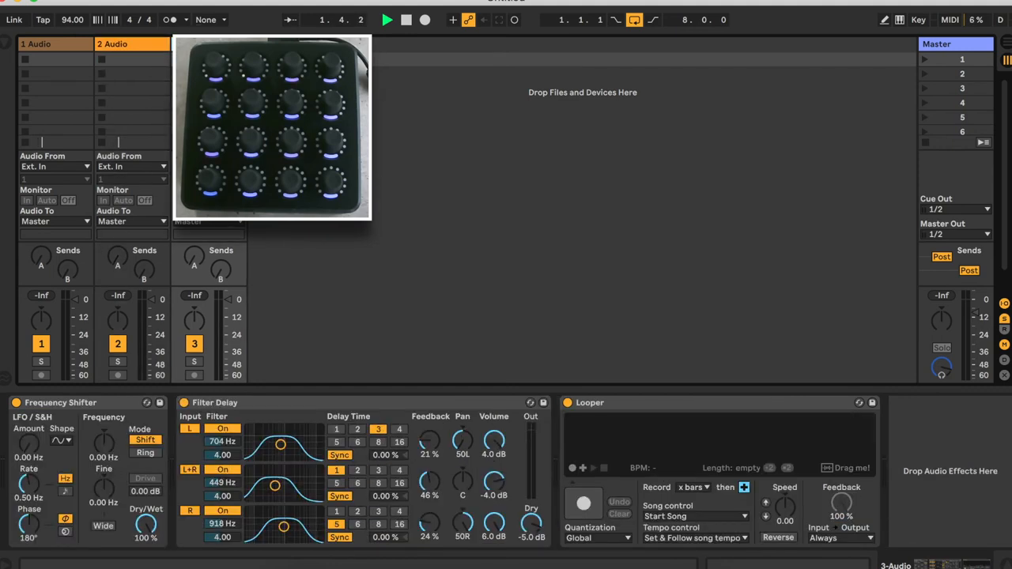
pyautogui.click(583, 503)
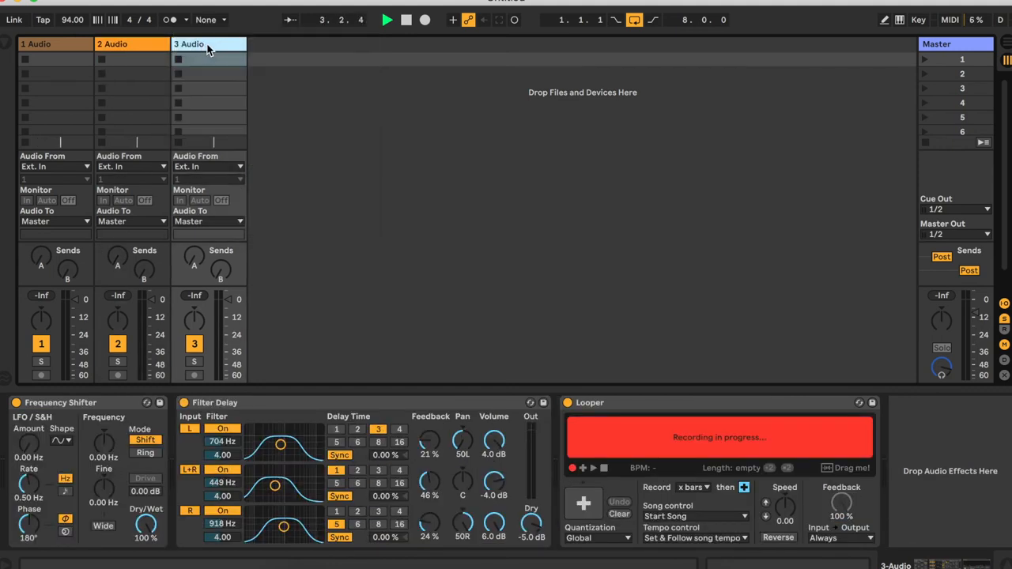
pyautogui.click(405, 19)
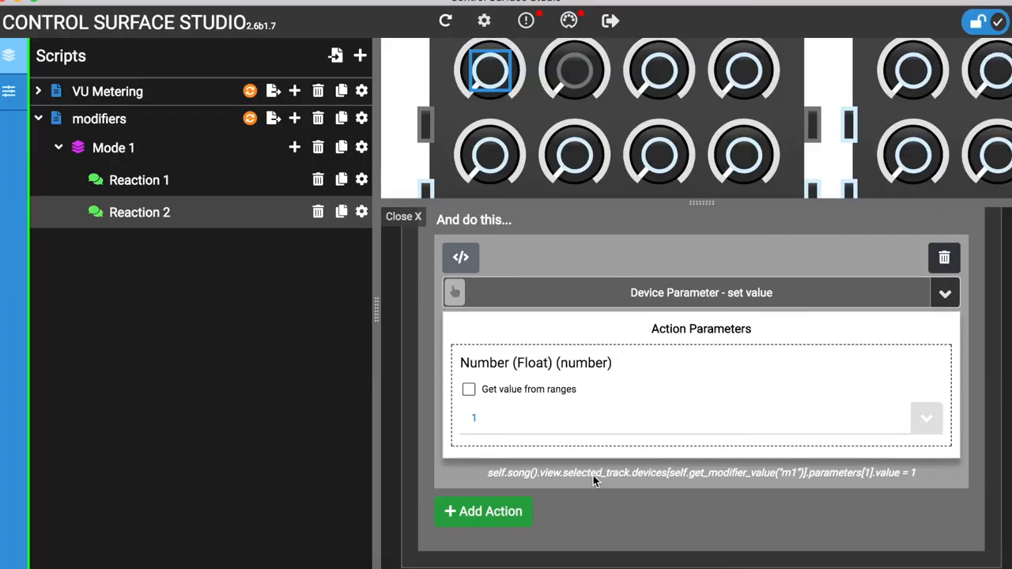
pyautogui.moveTo(477, 396)
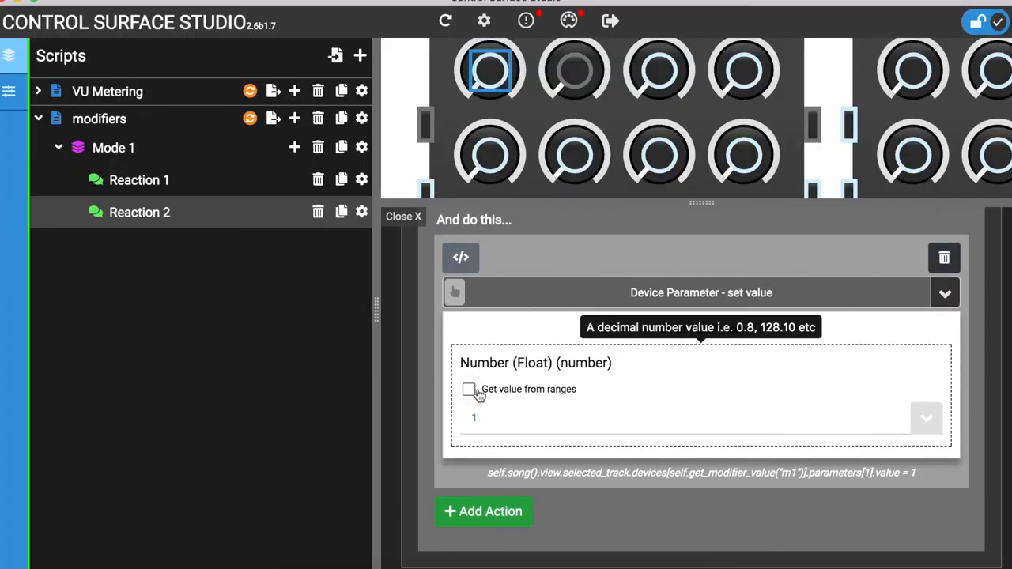
# Tick Get value from ranges on Reaction 2's Device Parameter set-value action
pyautogui.click(468, 389)
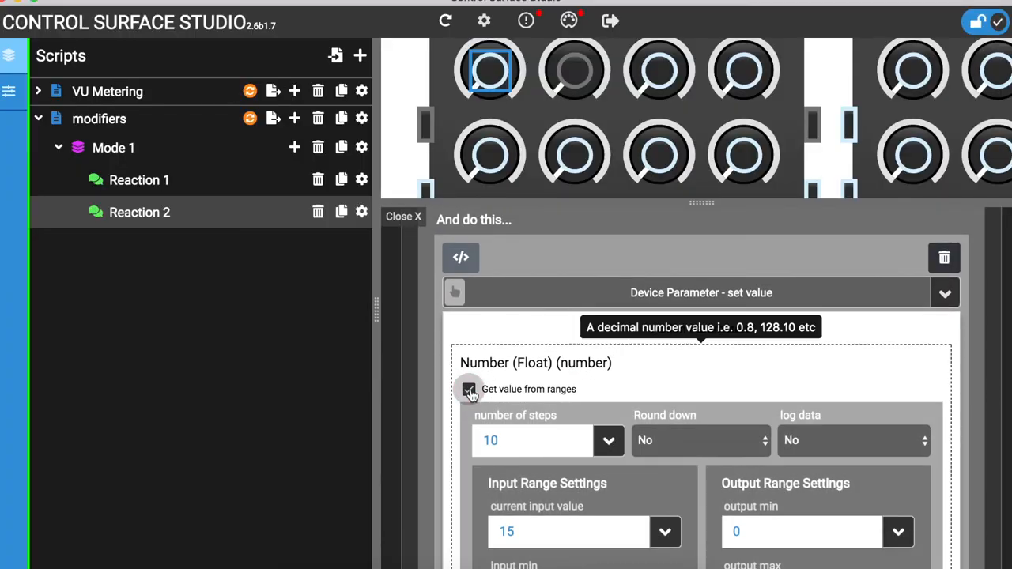
pyautogui.click(468, 389)
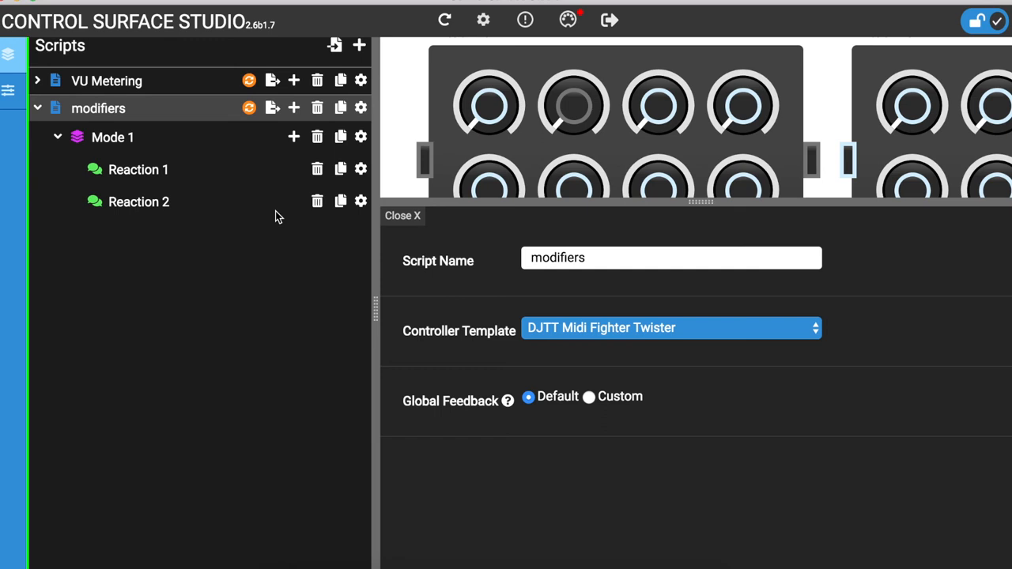
pyautogui.moveTo(294, 136)
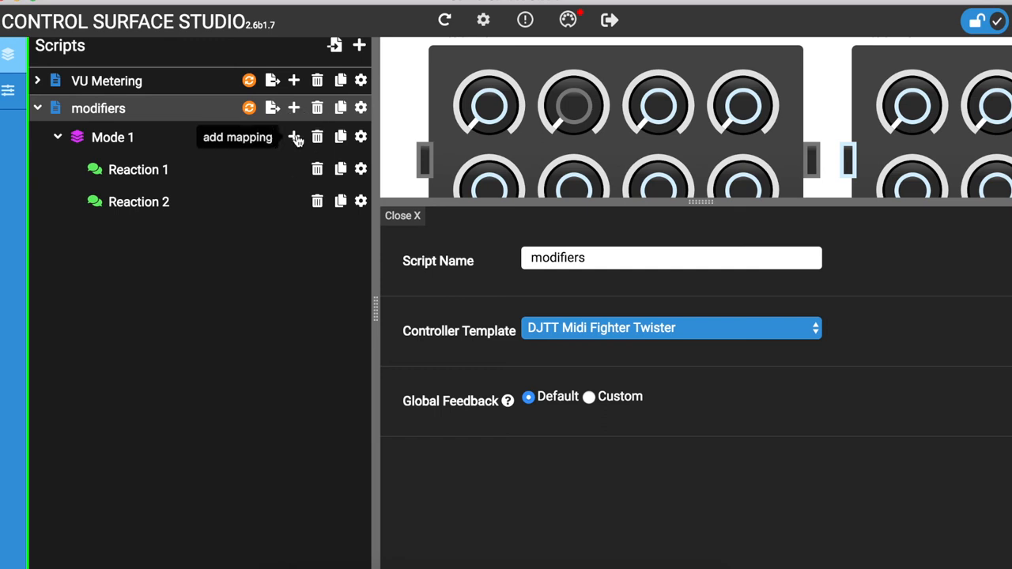
# Create Track Selector 1 with Device Selector 1 using a modifier, plus Parameter Bank 1
pyautogui.click(295, 136)
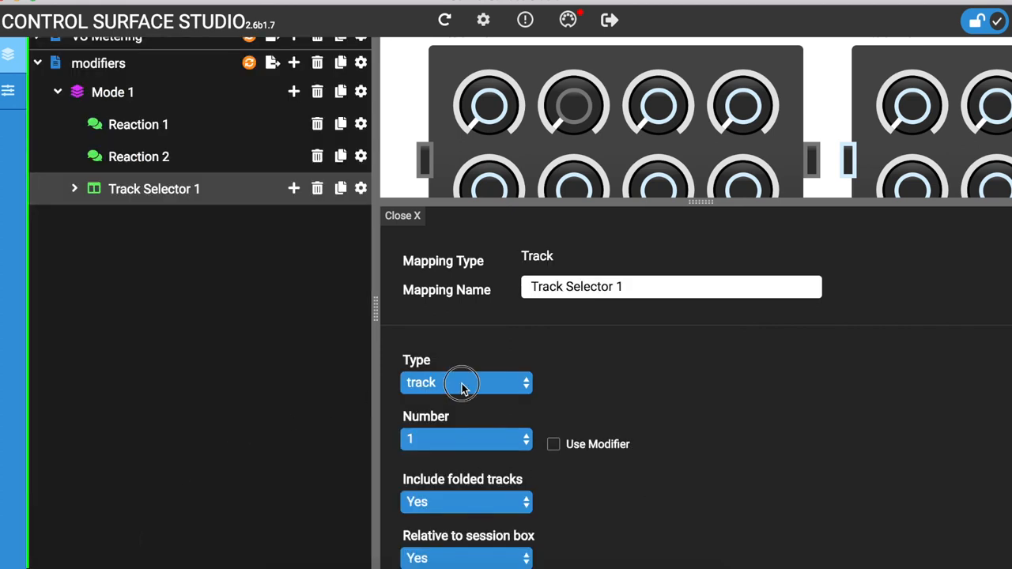
pyautogui.click(465, 383)
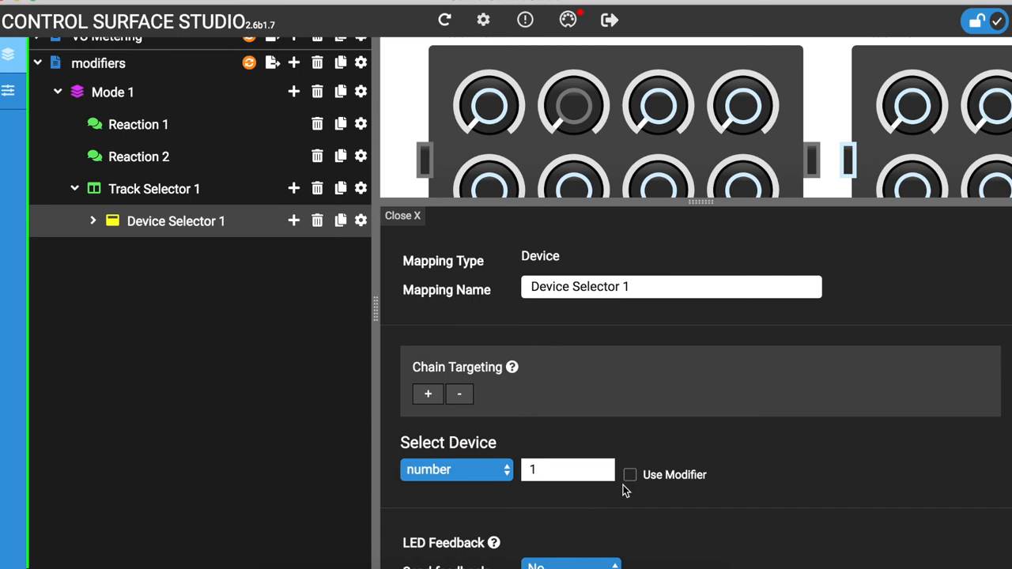
pyautogui.click(630, 474)
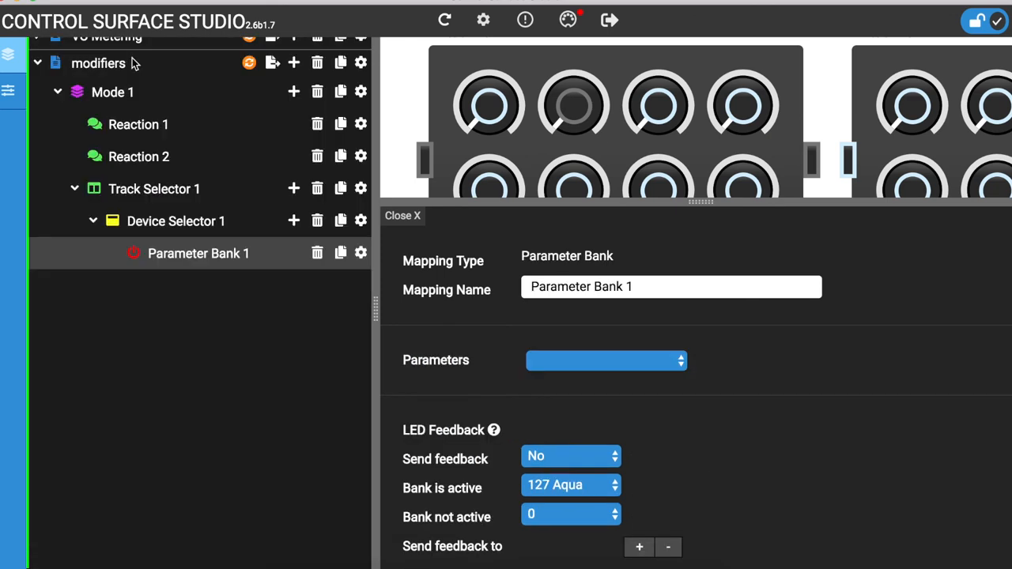
pyautogui.moveTo(462, 339)
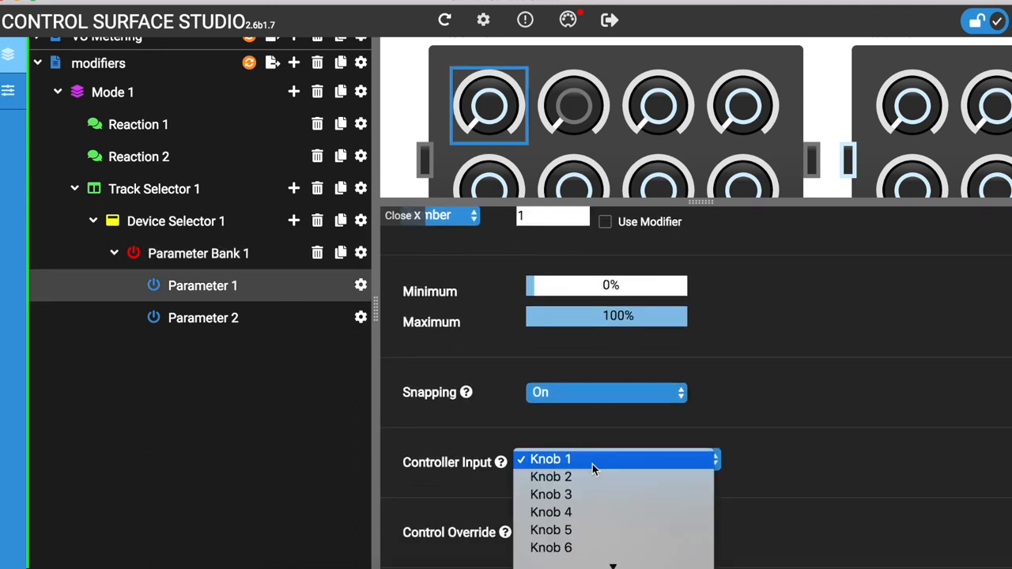
# Assign Knob 1 to Parameter 1 and Knob 2 to Parameter 2 (parameter number 2)
pyautogui.click(550, 458)
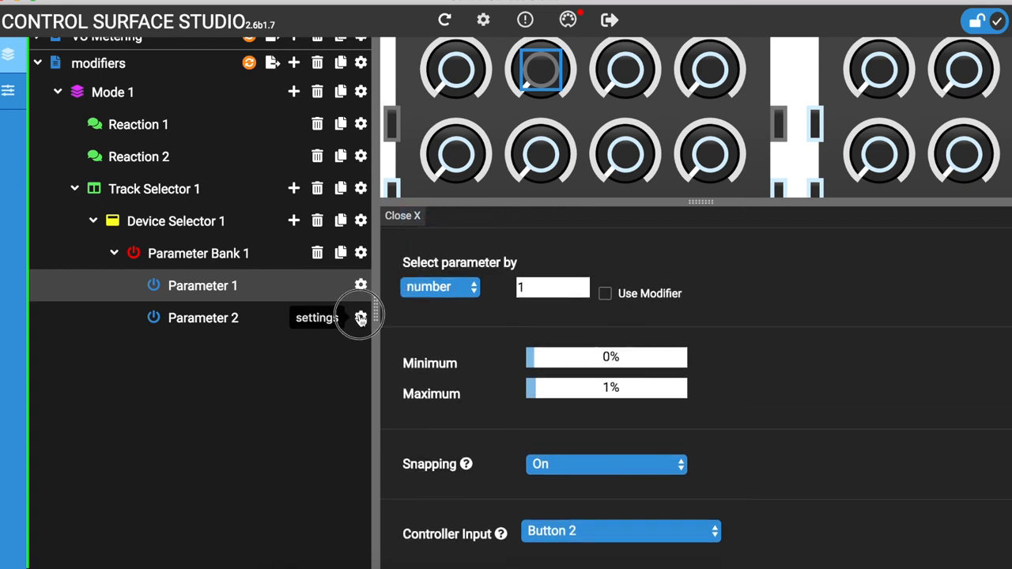
pyautogui.click(360, 317)
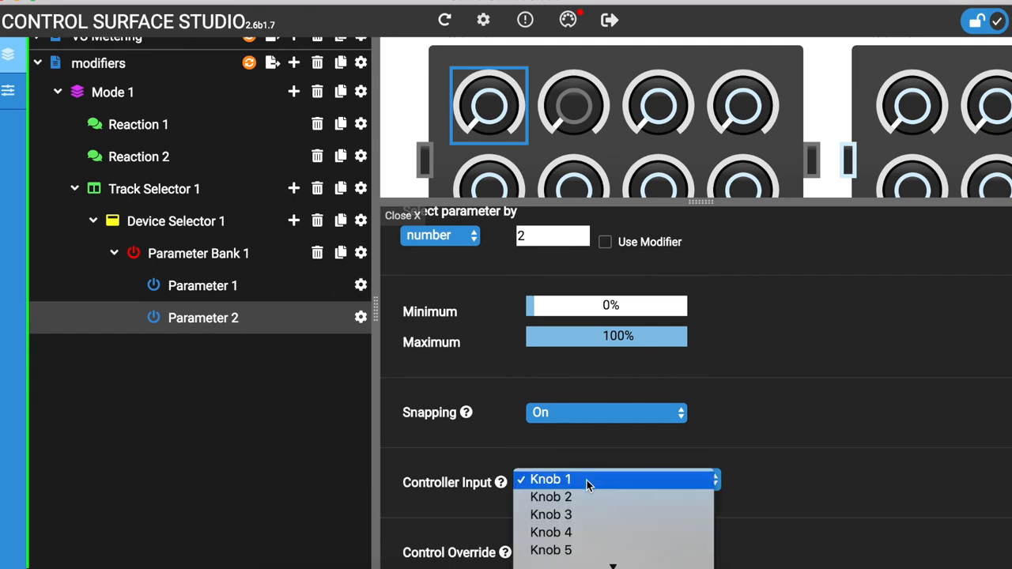
pyautogui.click(550, 496)
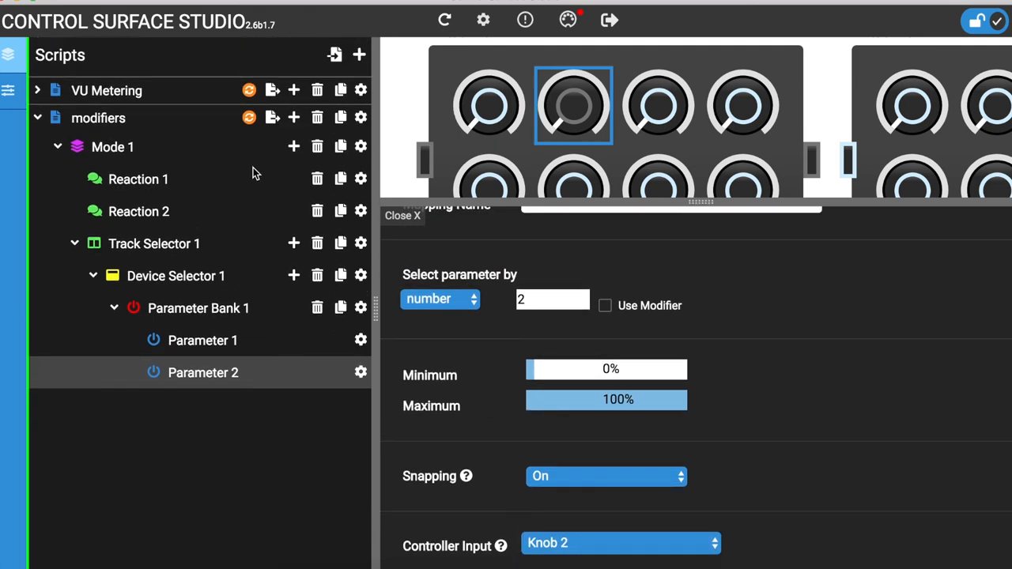
pyautogui.moveTo(250, 117)
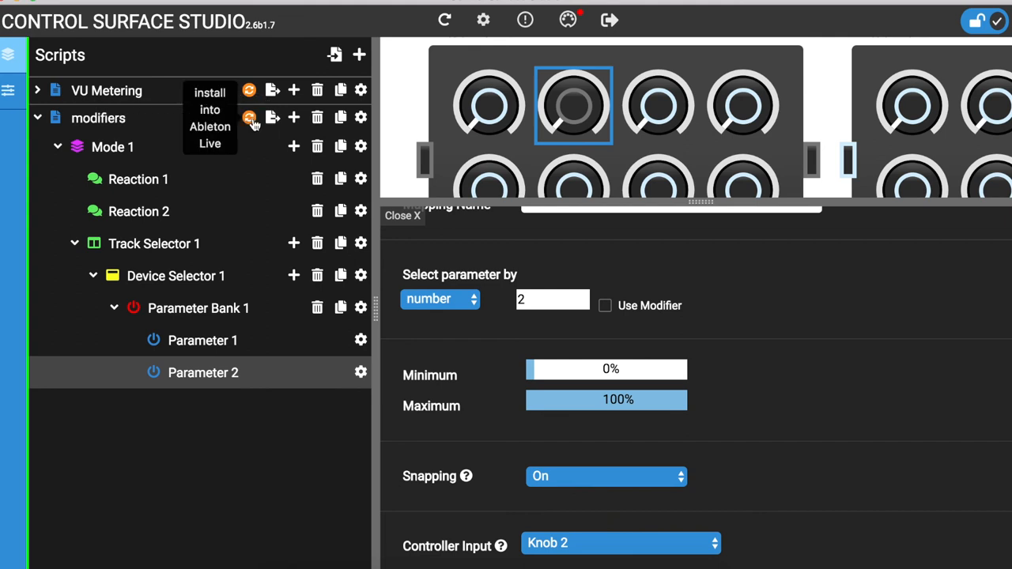
# Reinstall the modifiers script into Live and start the selected track's Looper recording
pyautogui.click(249, 117)
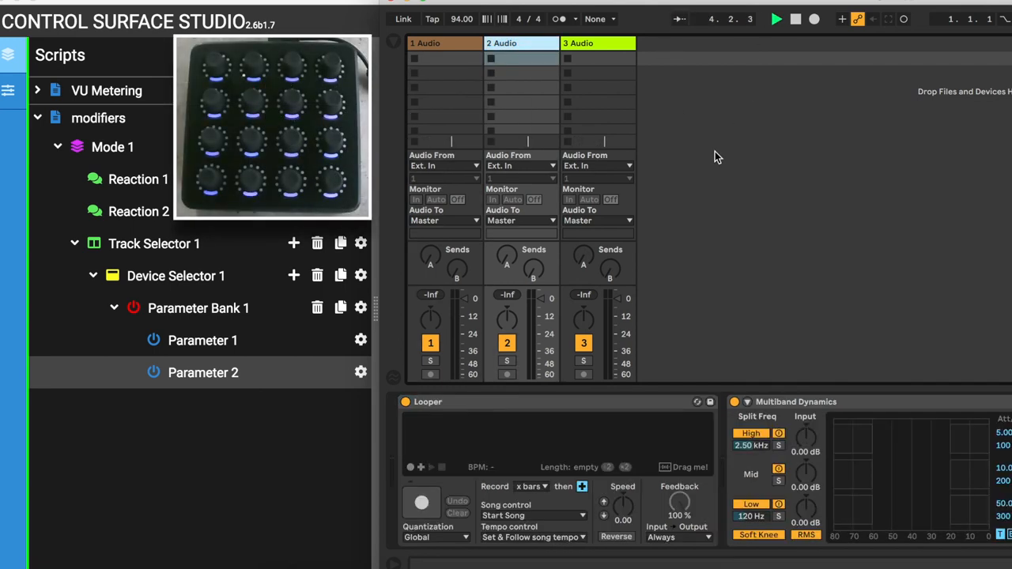
pyautogui.click(421, 503)
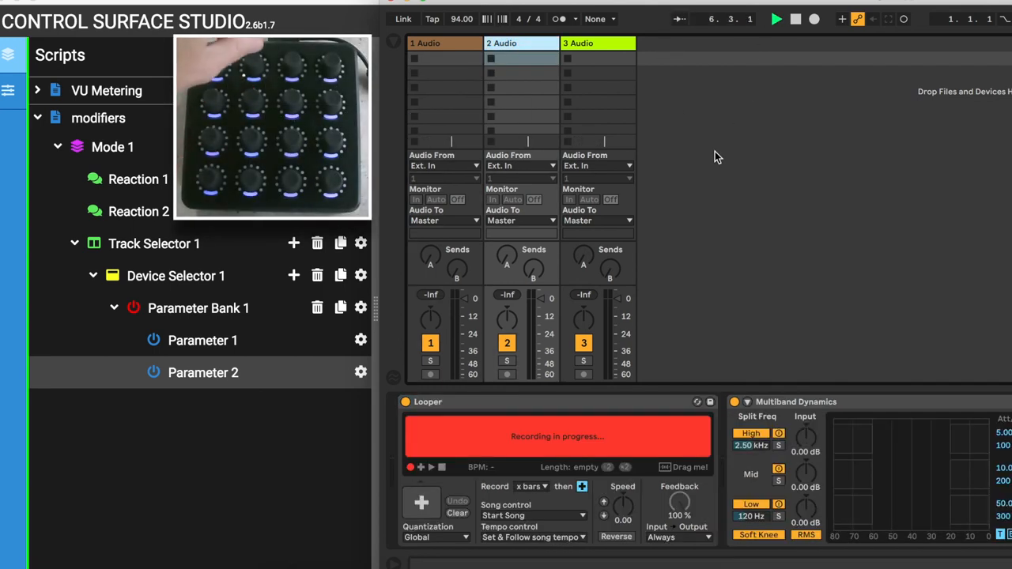